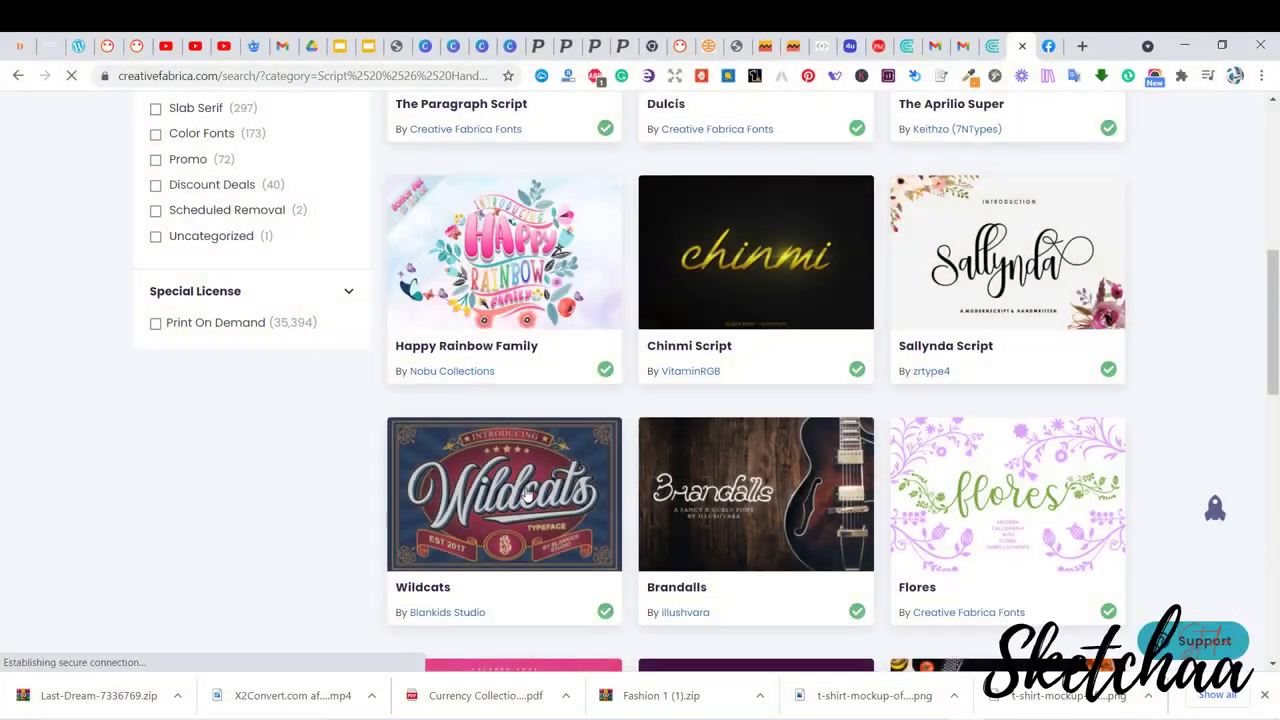
# Download the Wildcats font from Creative Fabrica, install Wildcats.otf, and close the preview
pyautogui.click(504, 493)
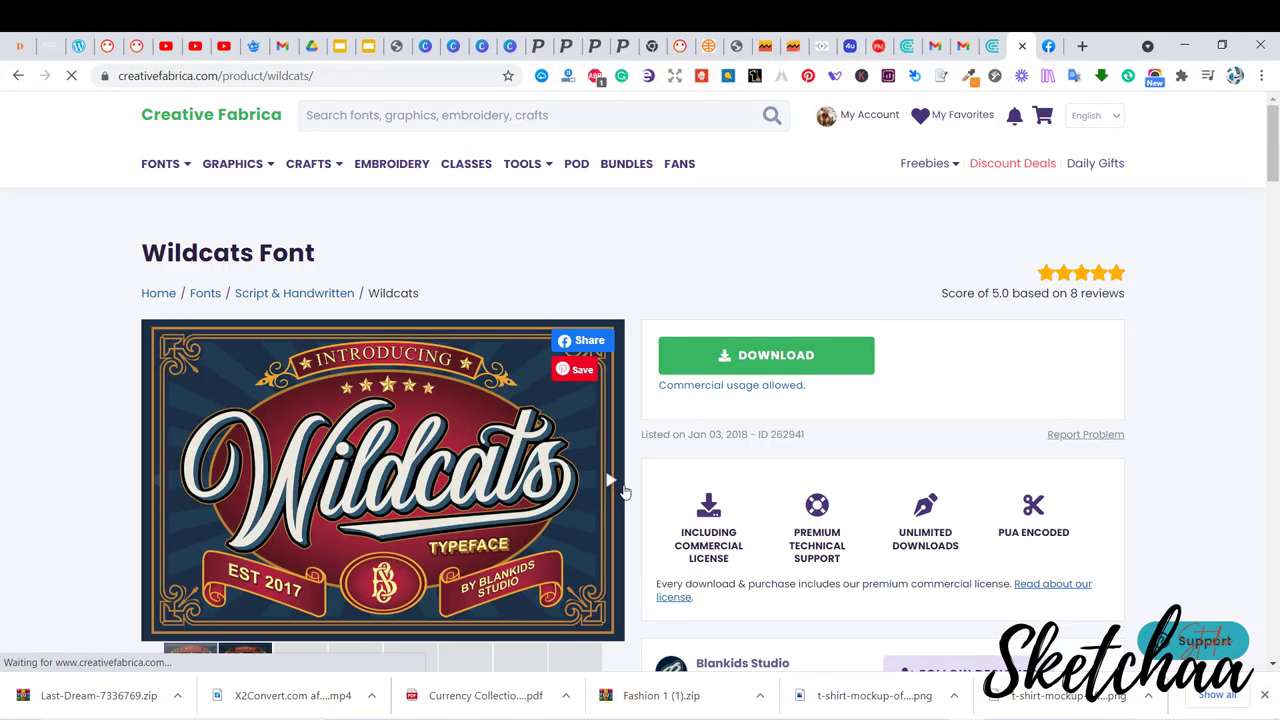
pyautogui.scroll(-3)
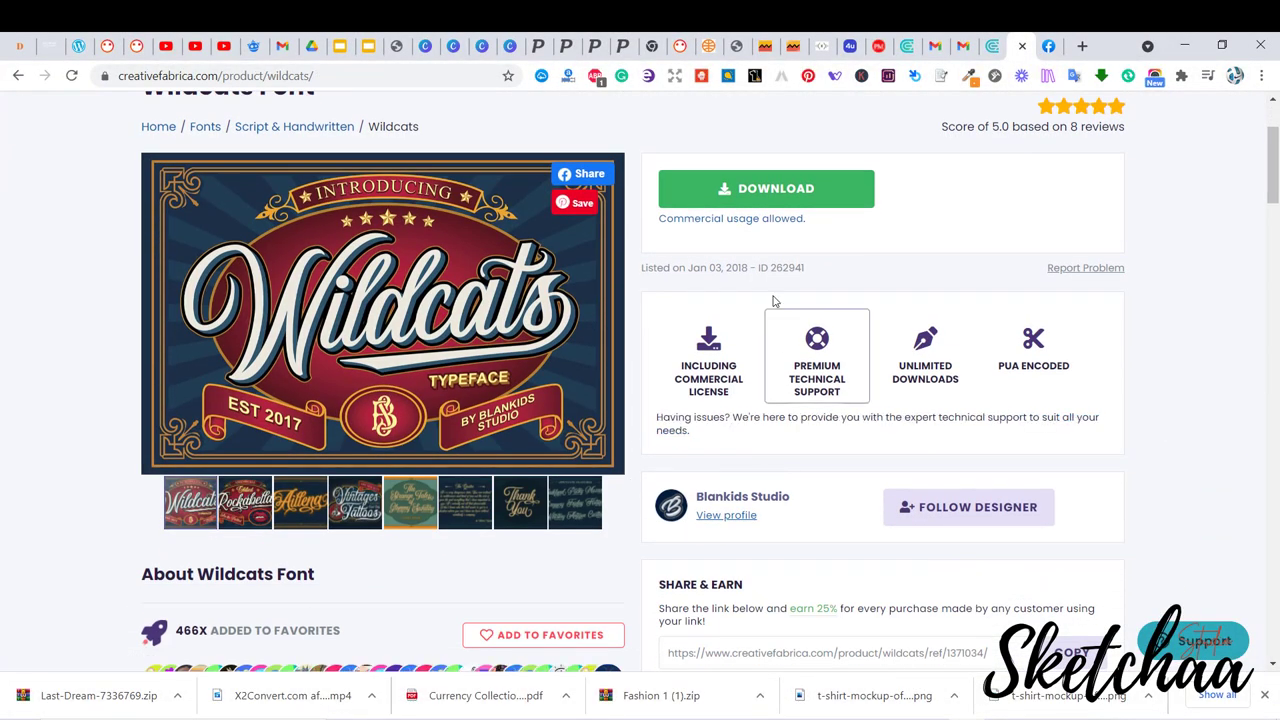
pyautogui.click(766, 188)
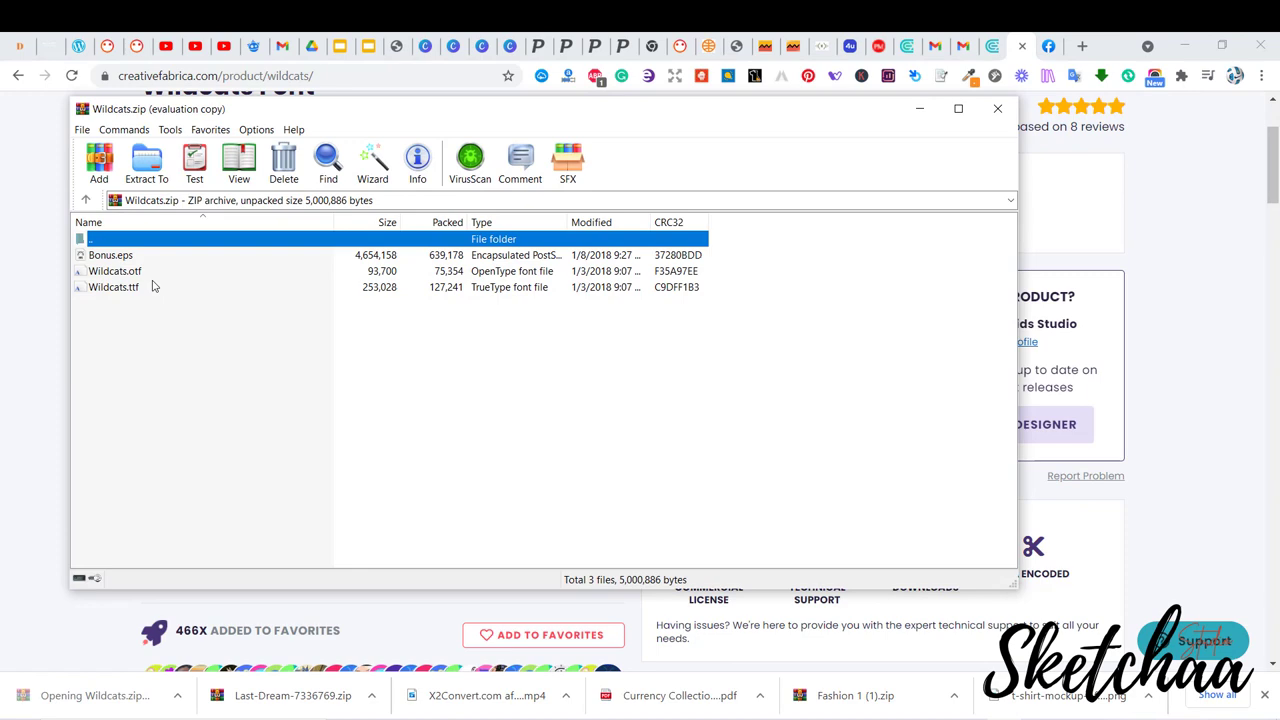
pyautogui.click(201, 202)
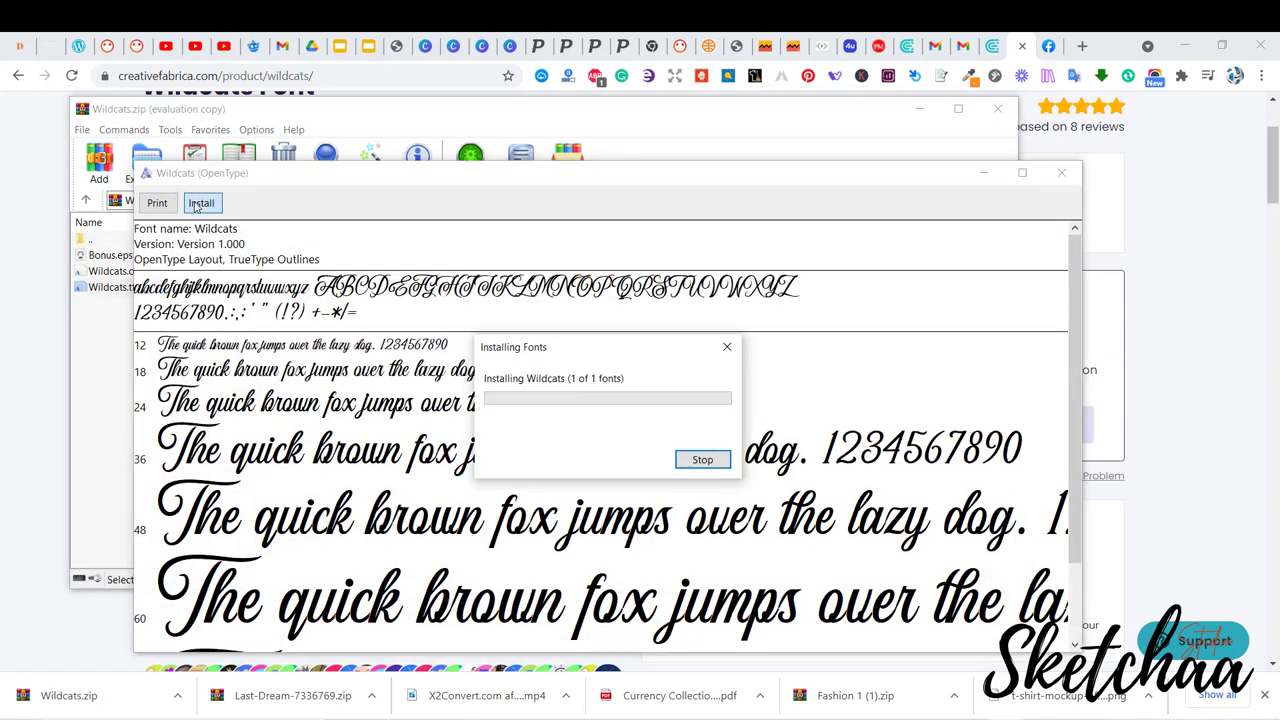
pyautogui.click(1061, 173)
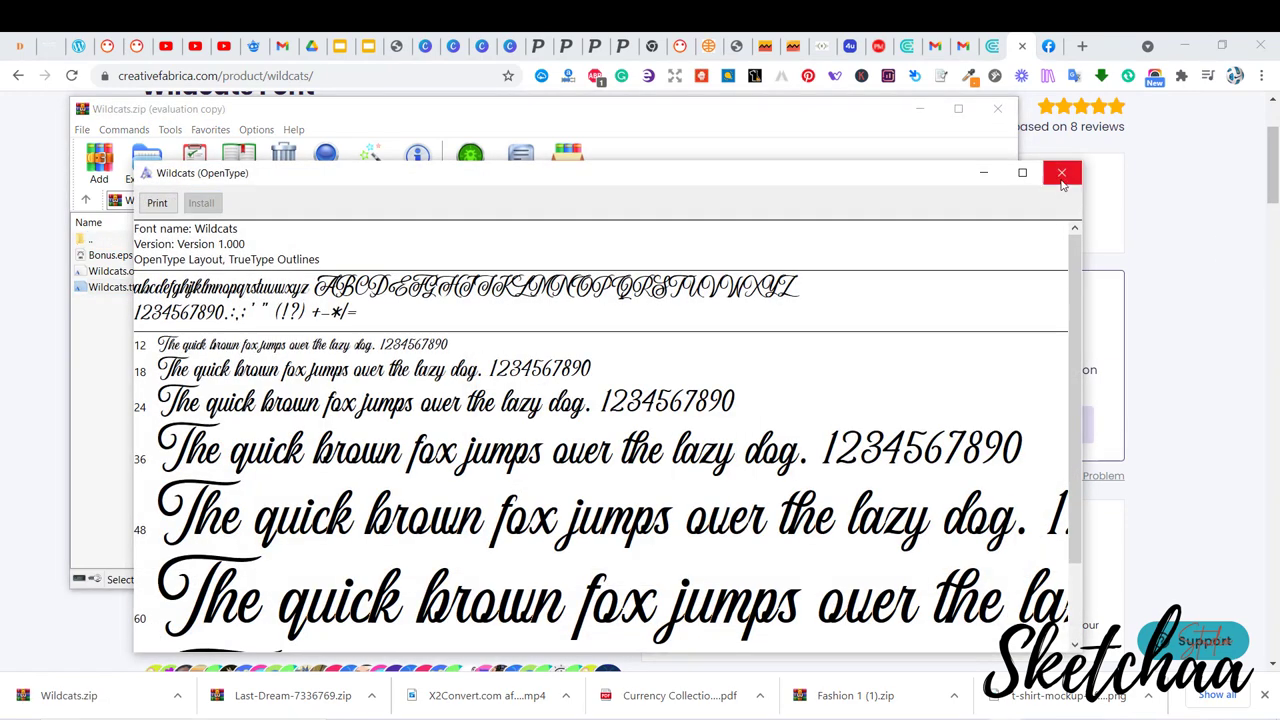
pyautogui.click(1061, 172)
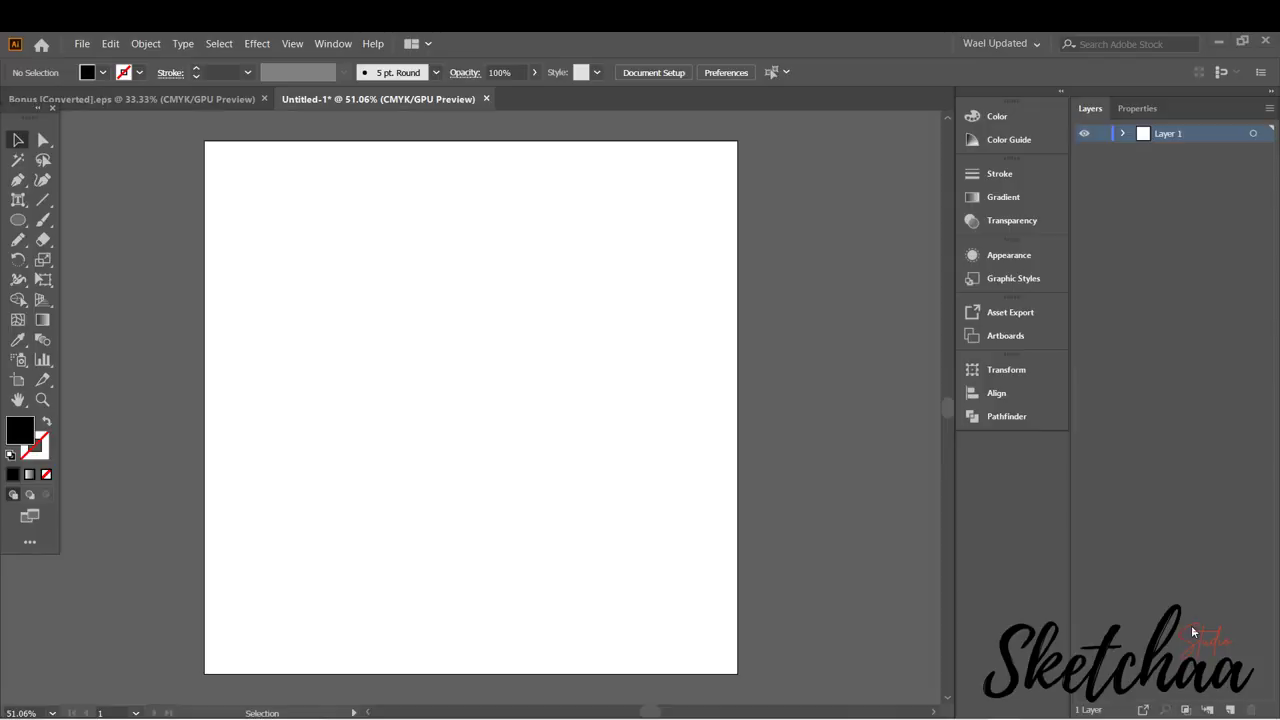
# Type HIBSTER in the Wildcats font and swap the final r for a swash alternate
pyautogui.click(17, 200)
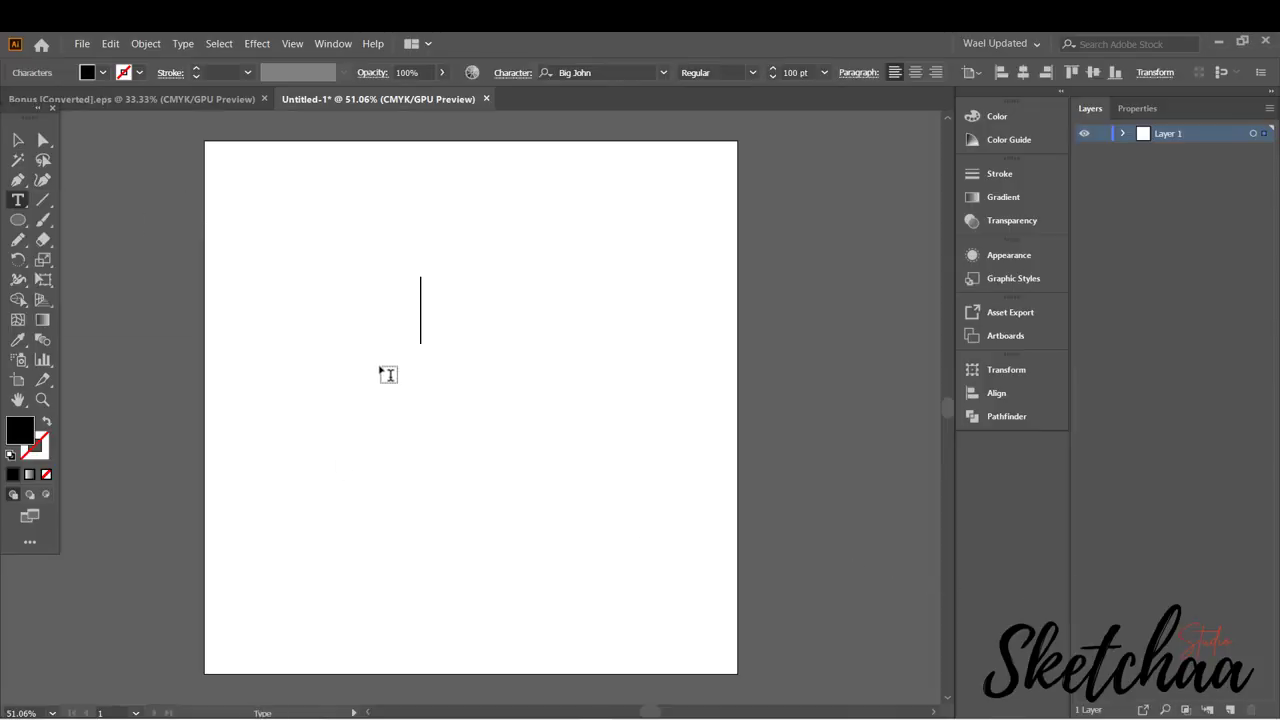
pyautogui.write('HIBSTER')
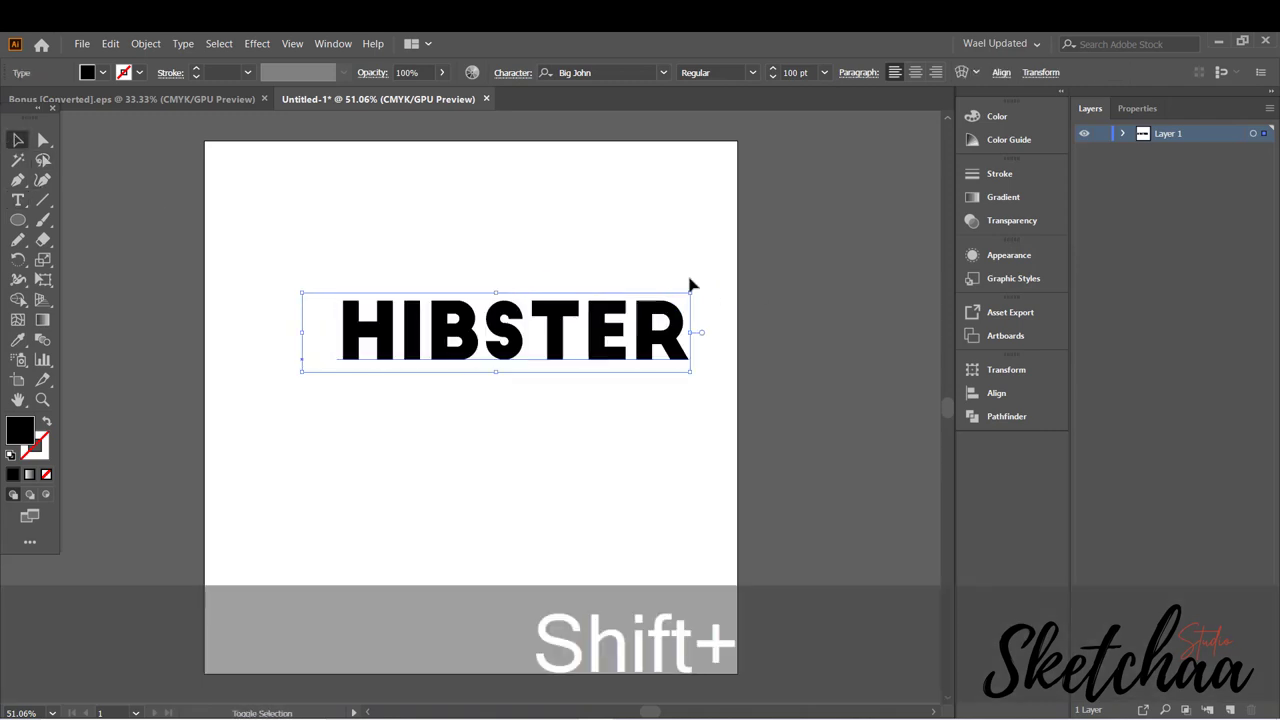
pyautogui.write('wil')
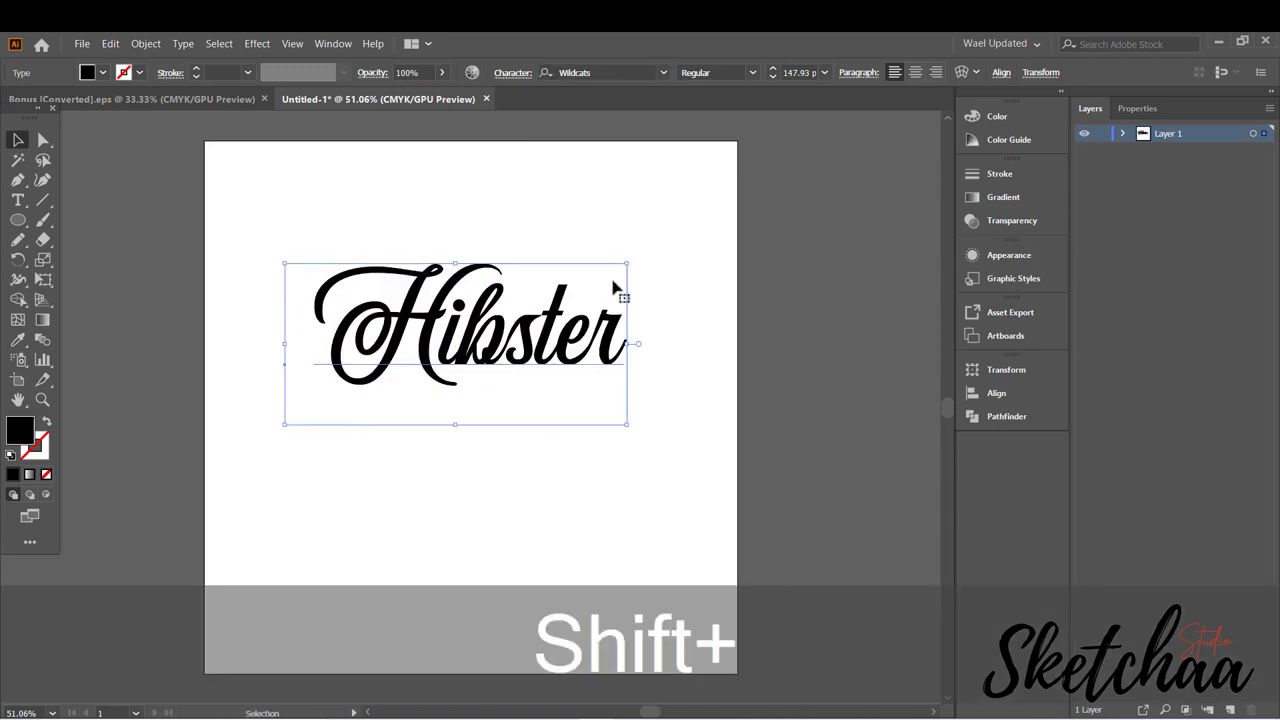
pyautogui.click(17, 200)
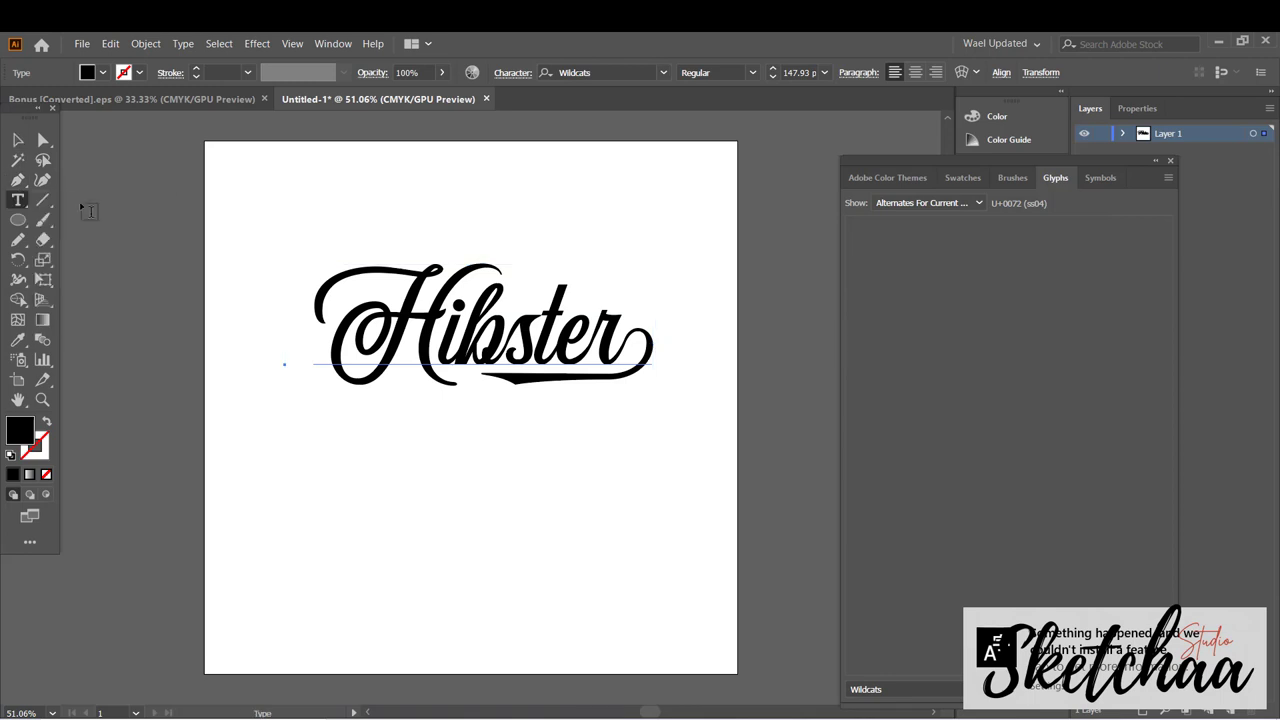
pyautogui.press('Alt+Left')
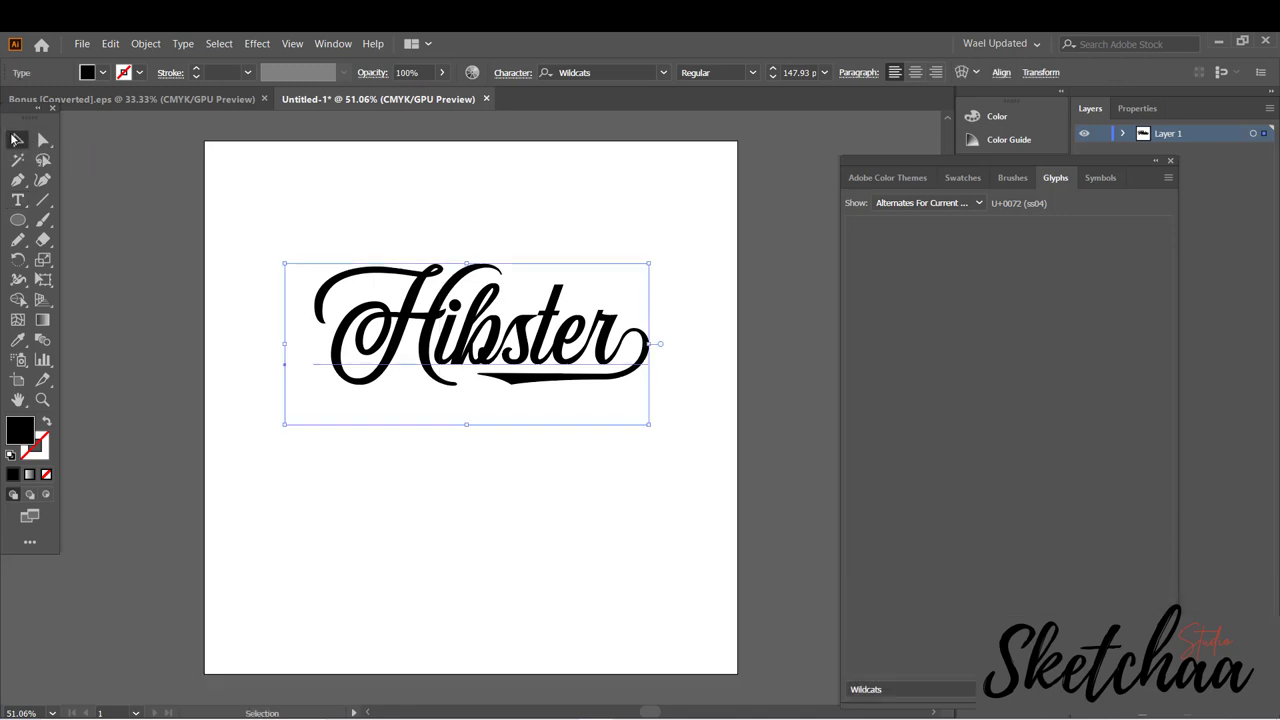
pyautogui.click(503, 490)
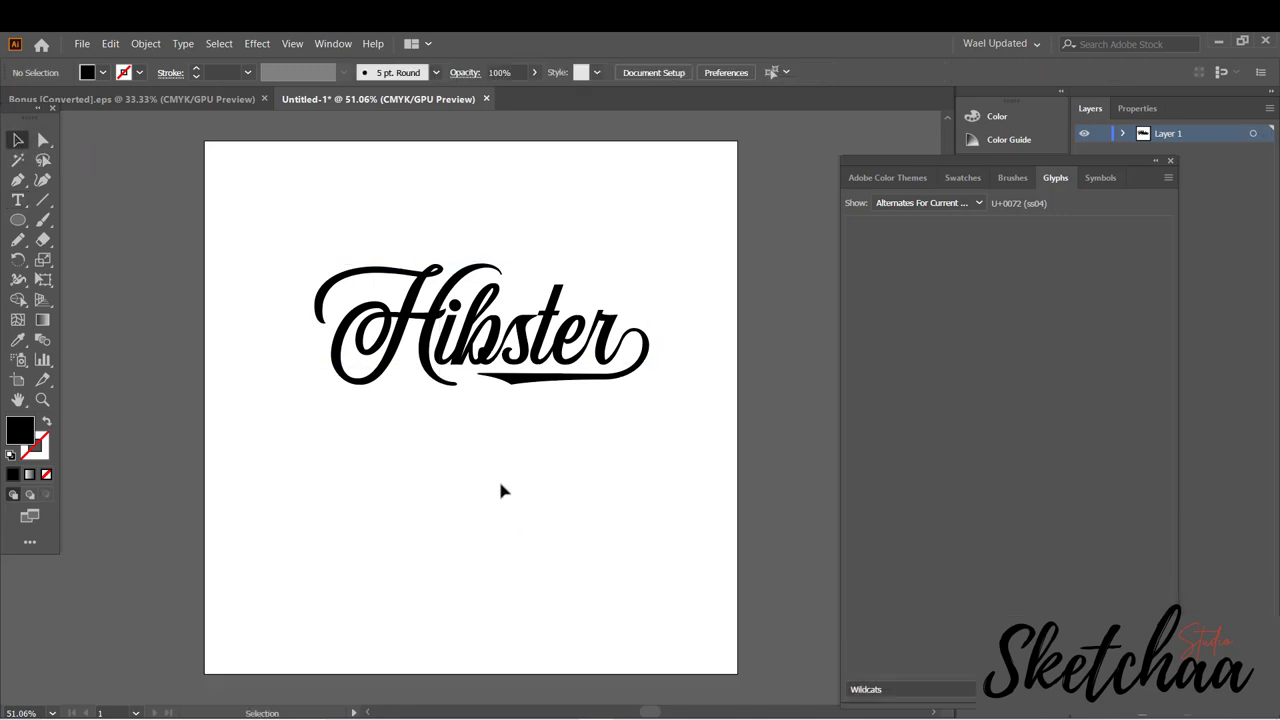
# Apply a Rise envelope warp with 20% bend to the Hibster lettering
pyautogui.click(505, 330)
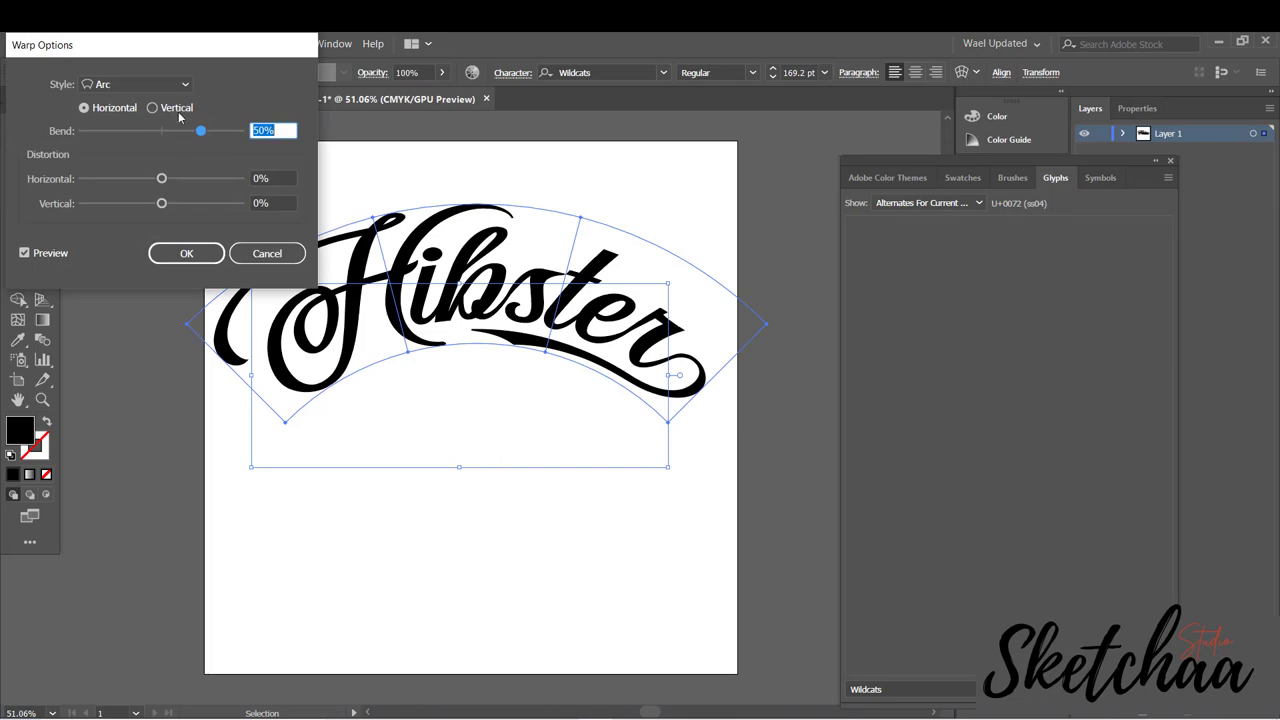
pyautogui.click(135, 84)
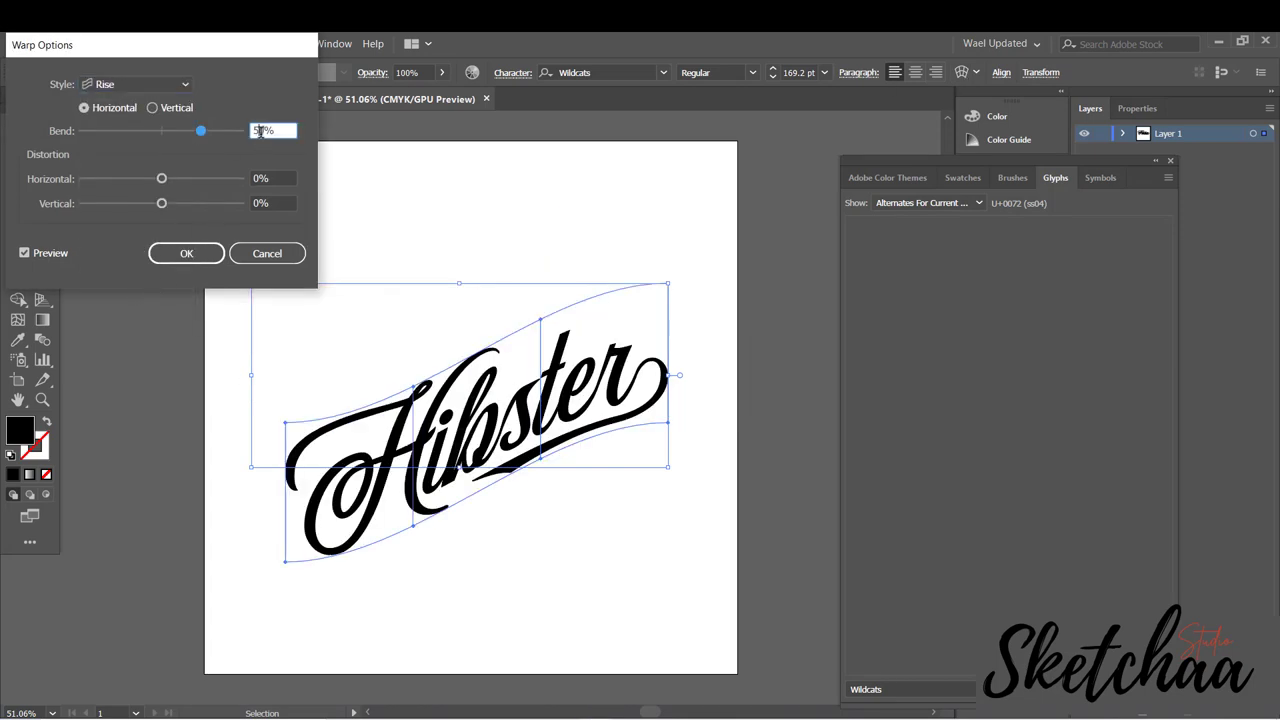
pyautogui.click(267, 253)
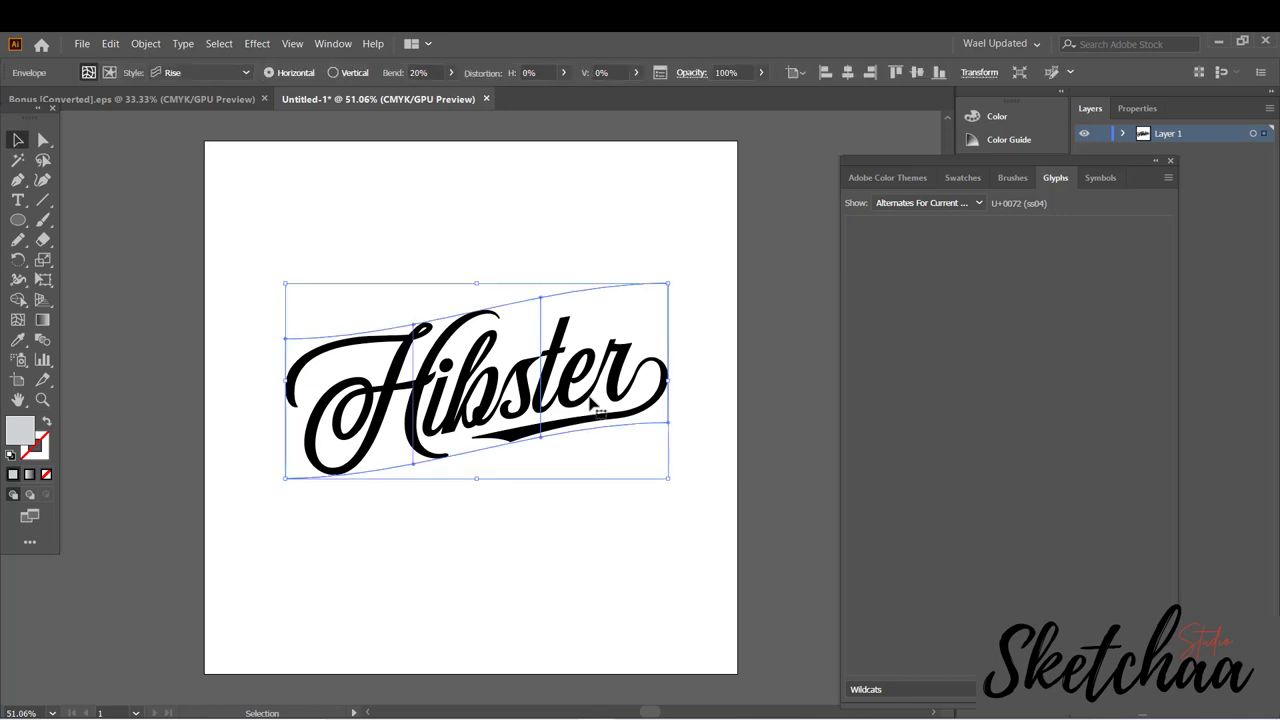
pyautogui.click(630, 571)
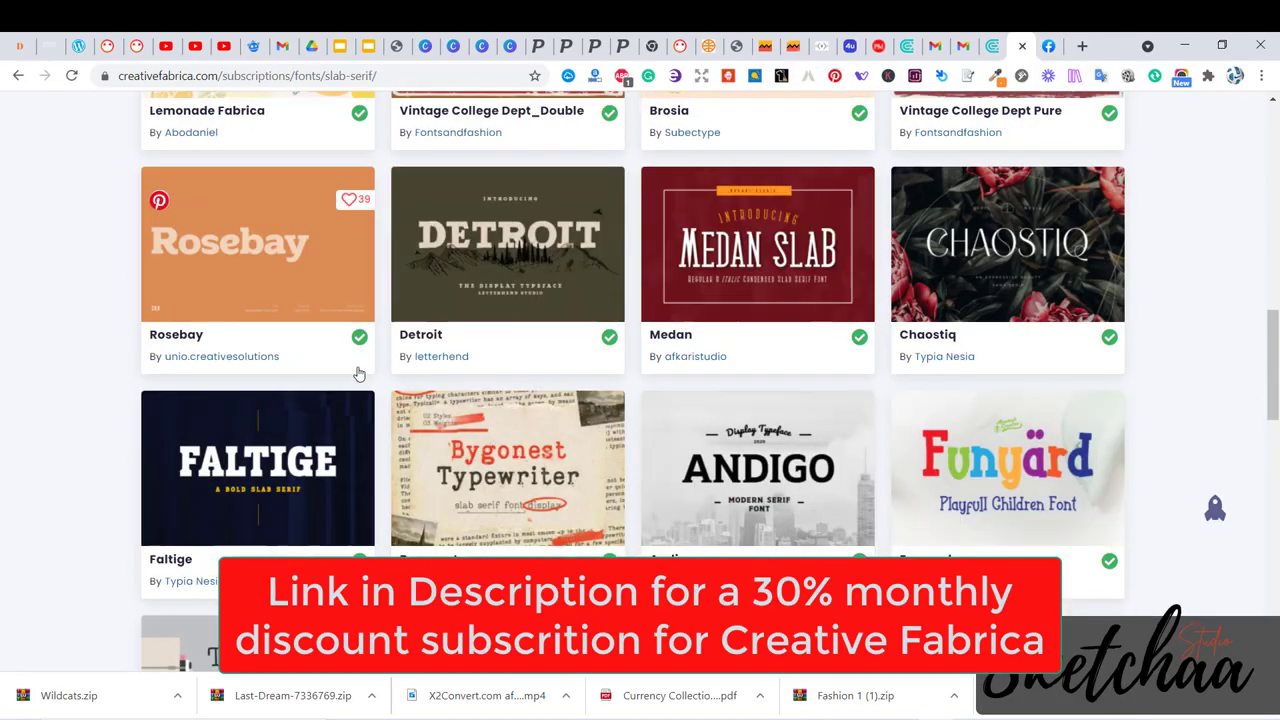
# Download the Faltige font, open Faltige.otf from the zip, install it, and close the preview
pyautogui.click(257, 468)
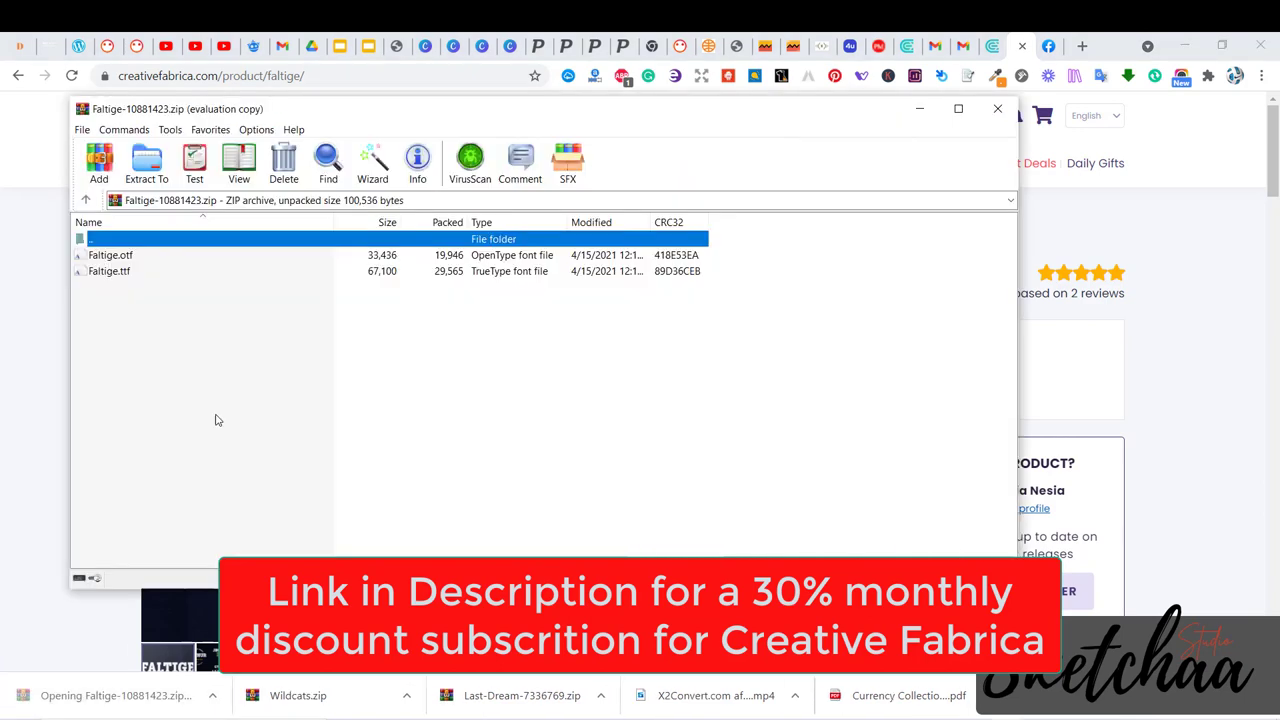
pyautogui.doubleClick(110, 255)
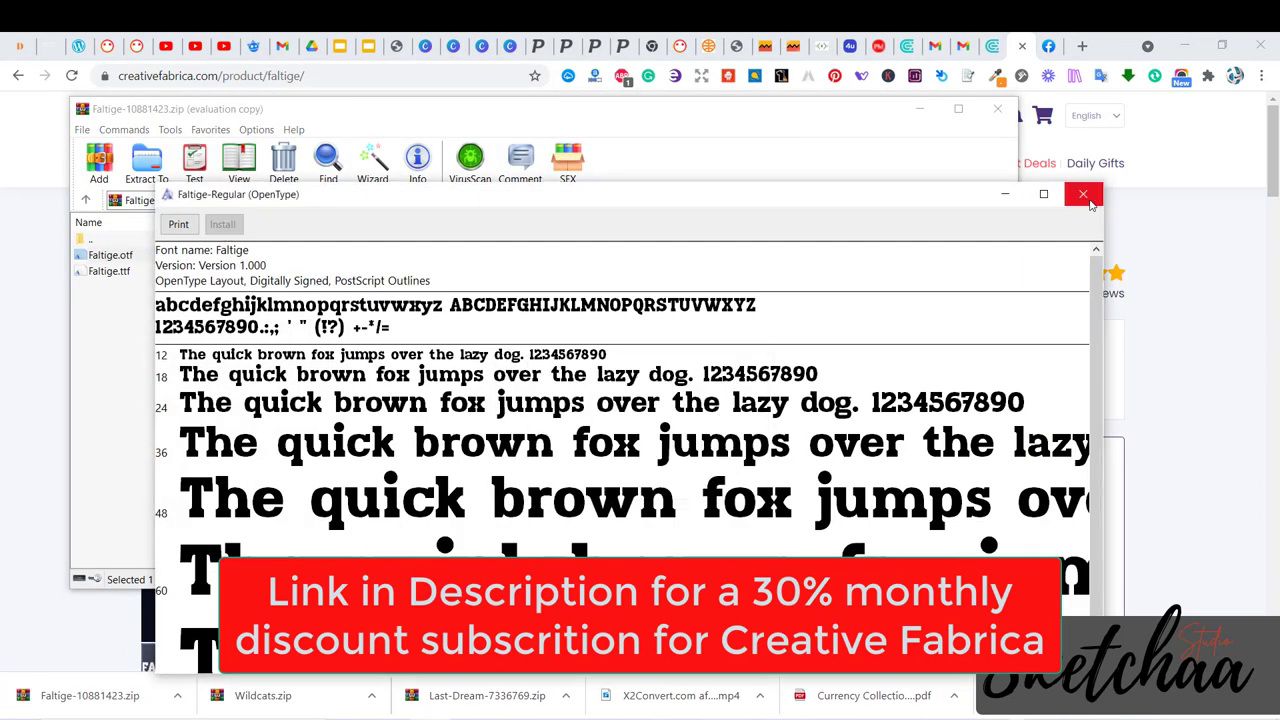
pyautogui.moveTo(1083, 194)
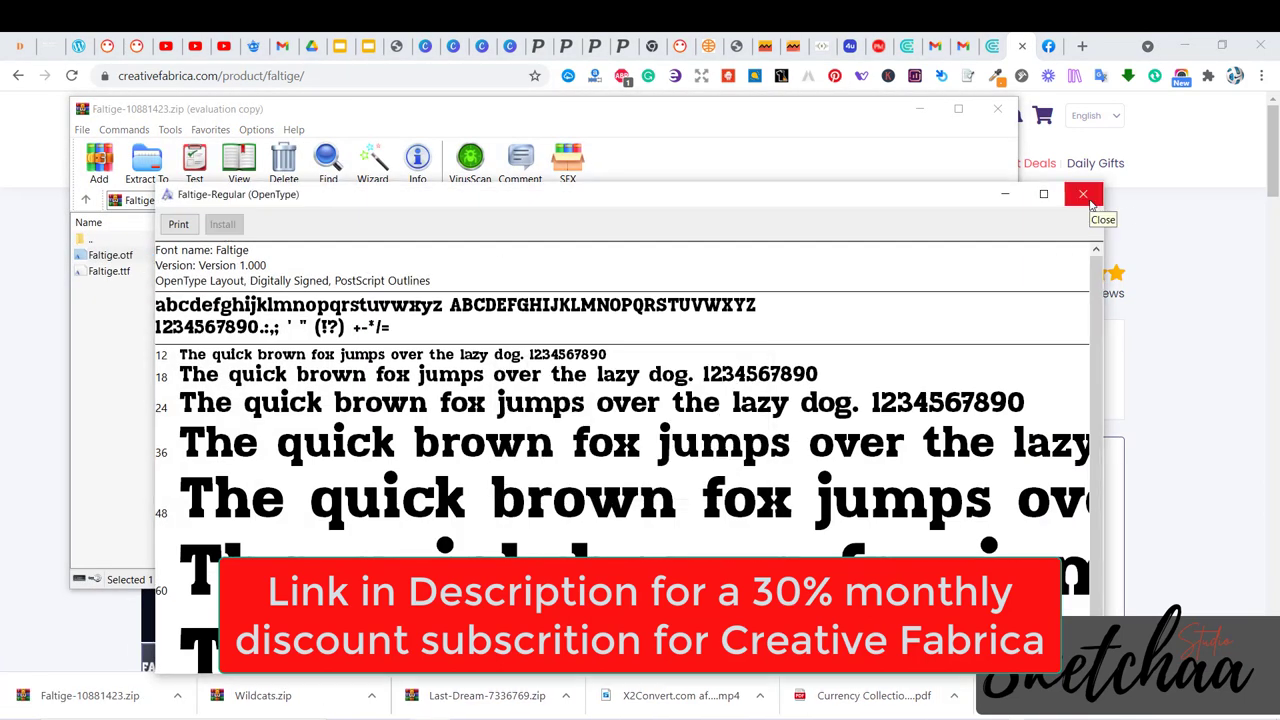
pyautogui.click(1083, 194)
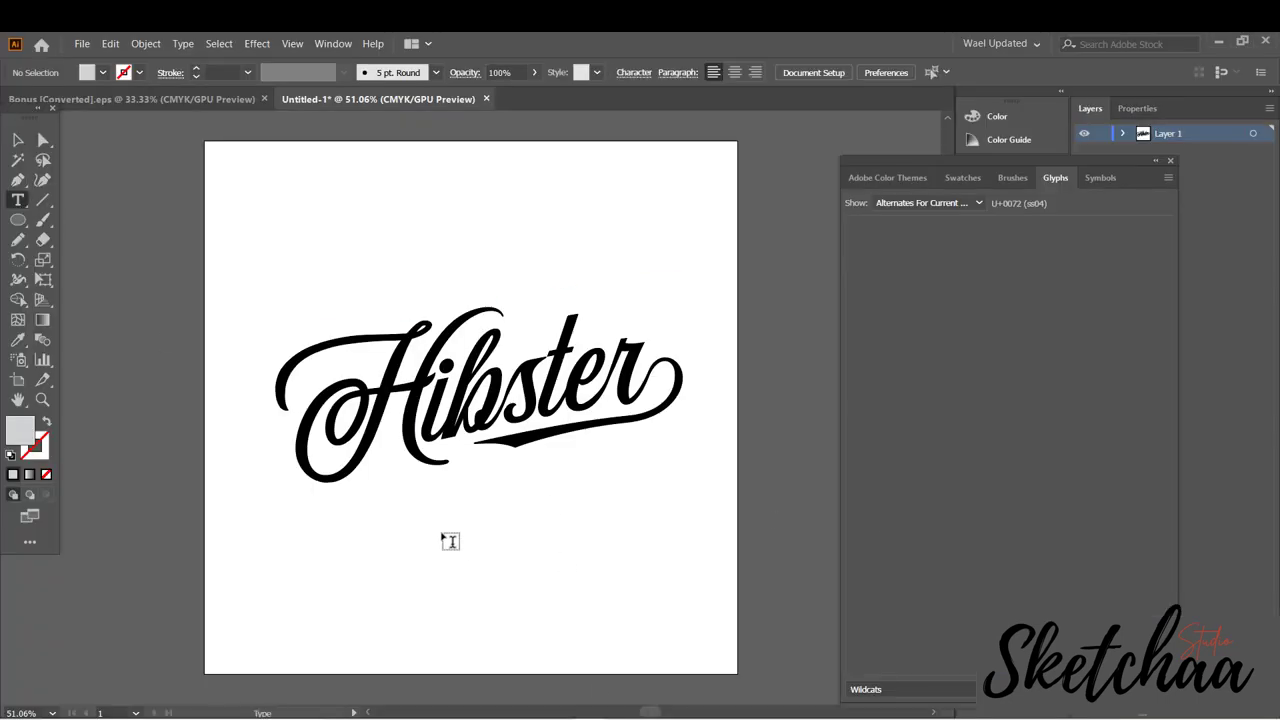
# Type PREMIUM CLUB in Faltige and arch it with a 20% Arc warp
pyautogui.write('Premium Club')
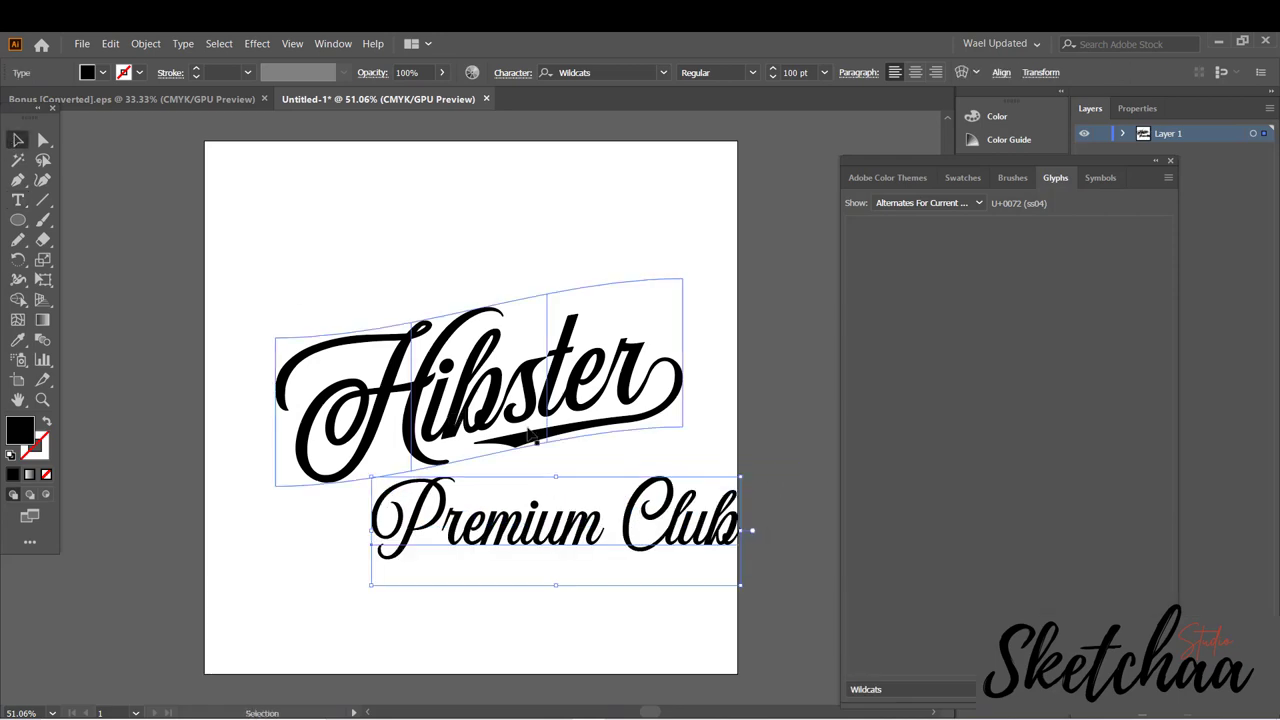
pyautogui.write('fa')
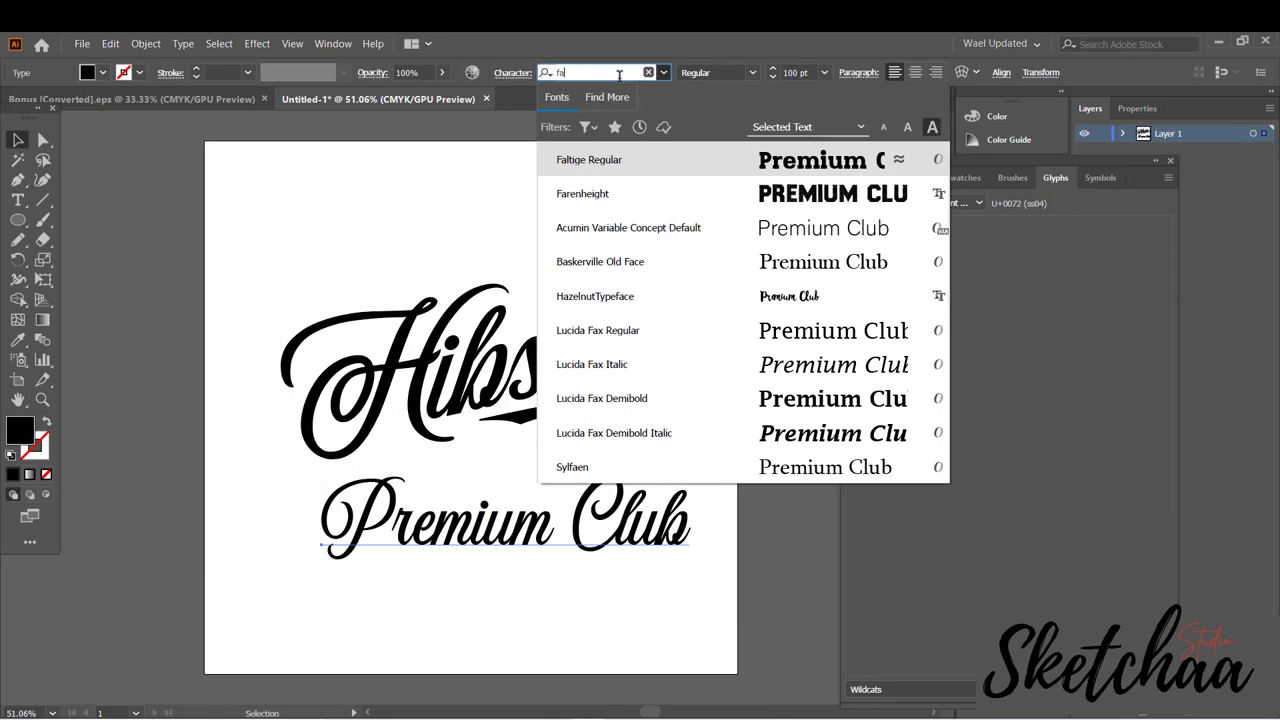
pyautogui.click(588, 159)
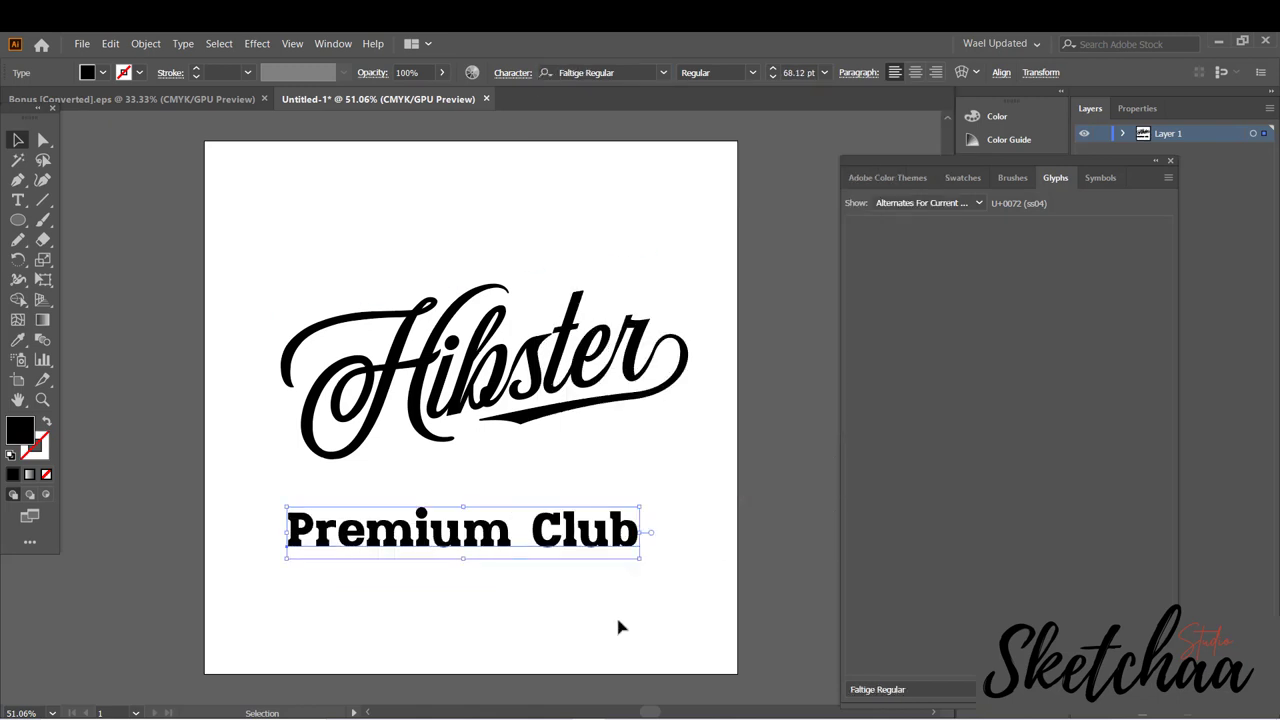
pyautogui.write('PREM')
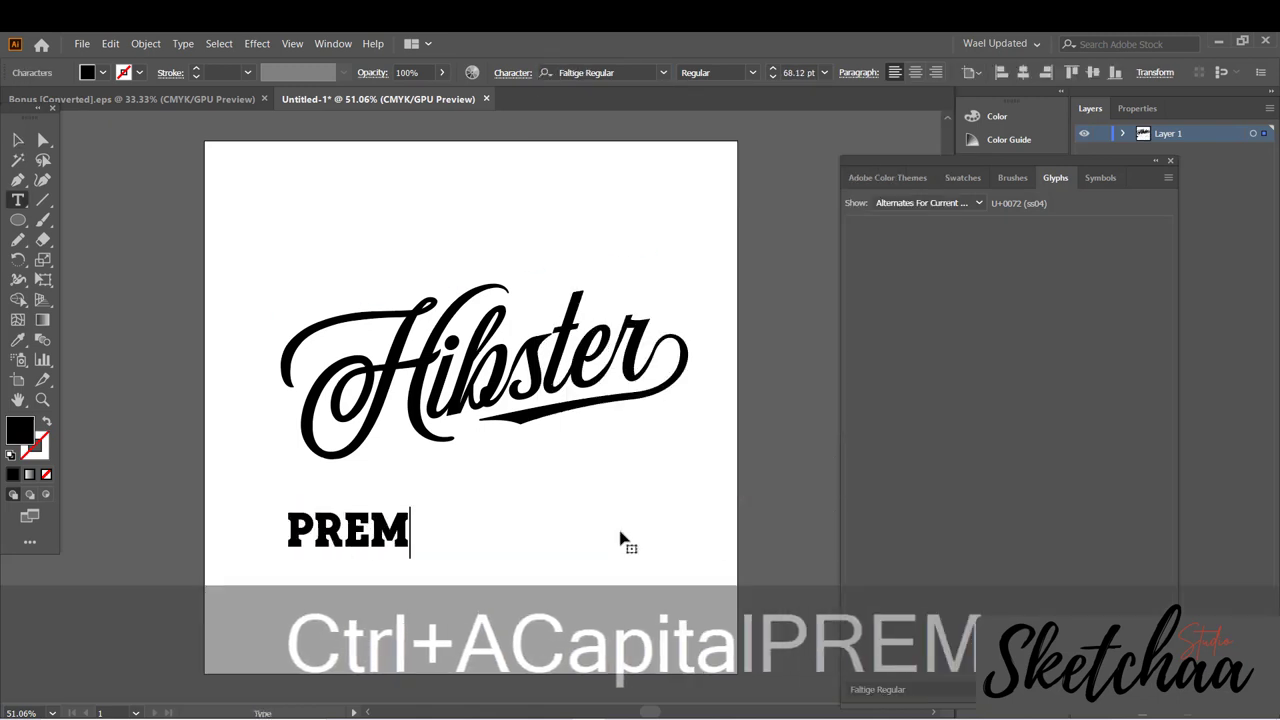
pyautogui.write('IUM CLUB')
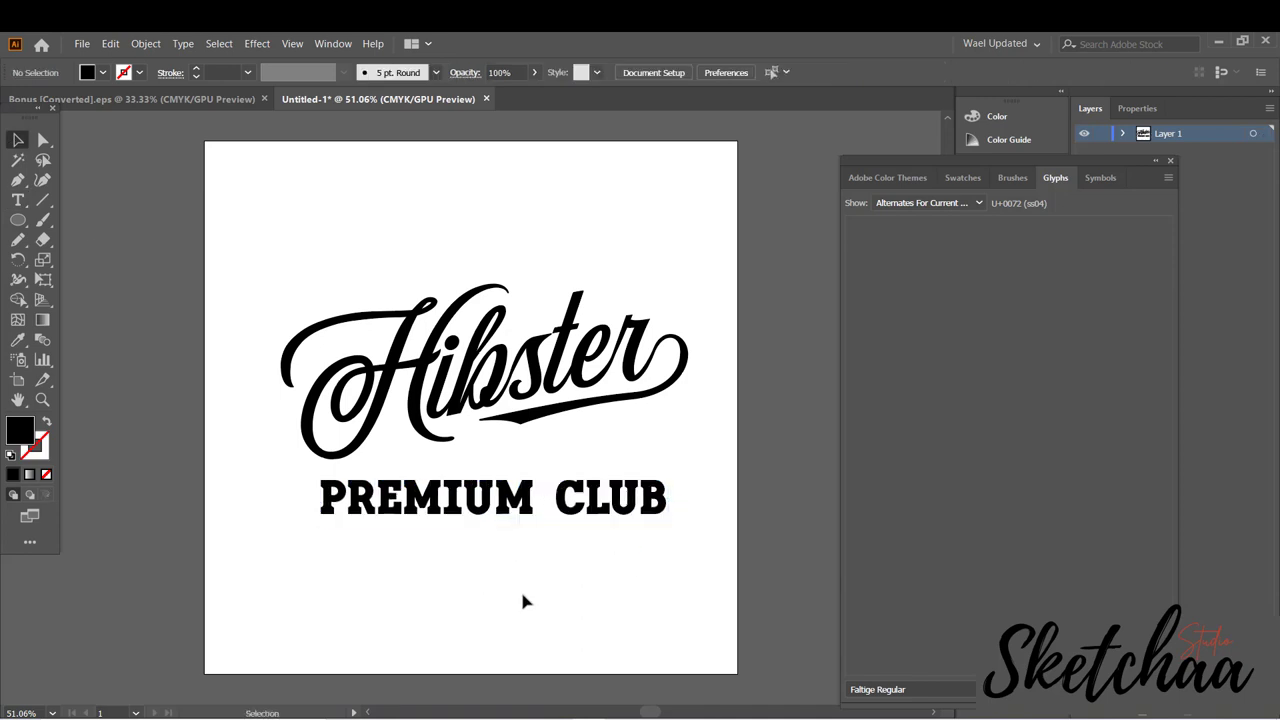
pyautogui.click(492, 497)
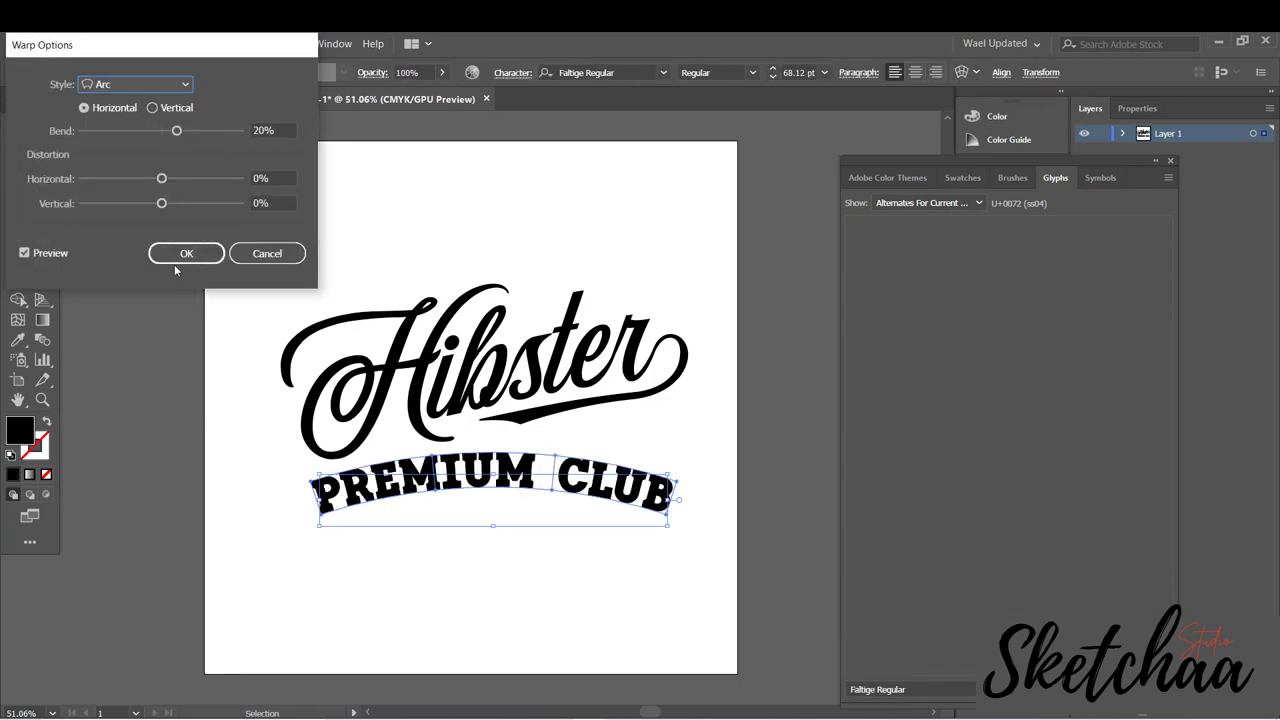
pyautogui.click(186, 253)
pyautogui.write('LOS')
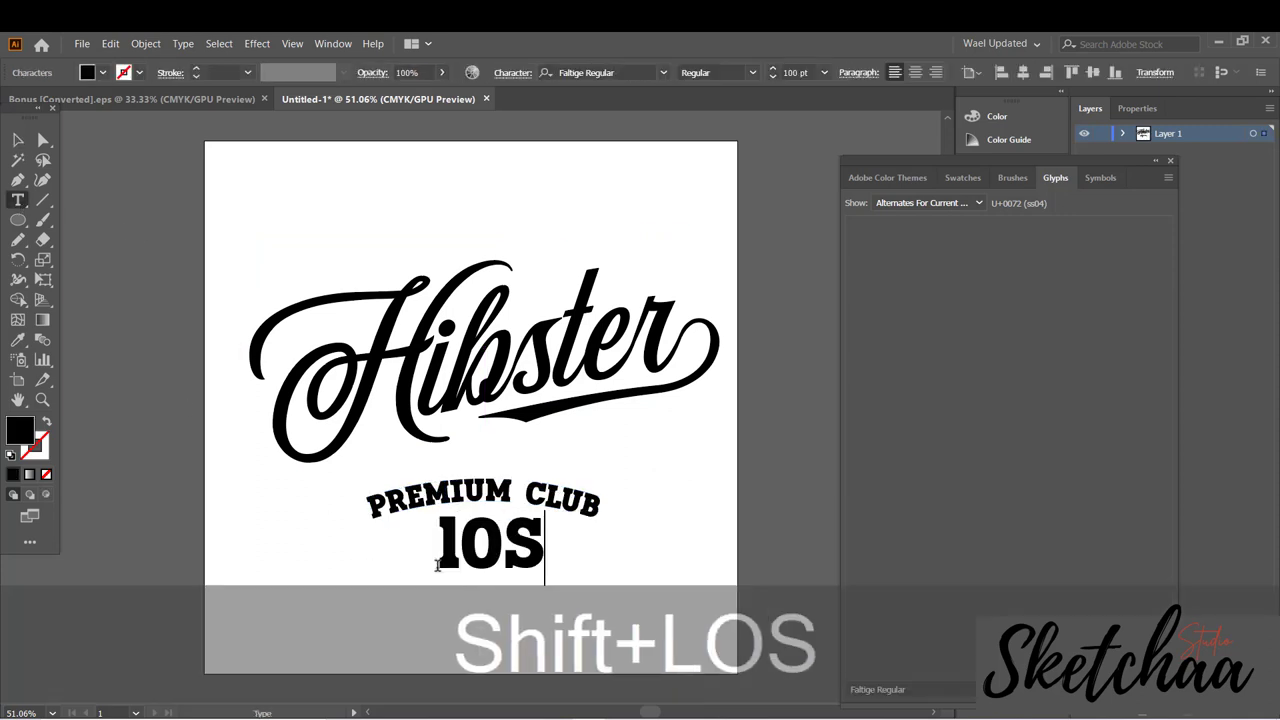
# Type LOS ANGELOS in Explorer, in white on a black rectangle bar
pyautogui.write('Los Angel')
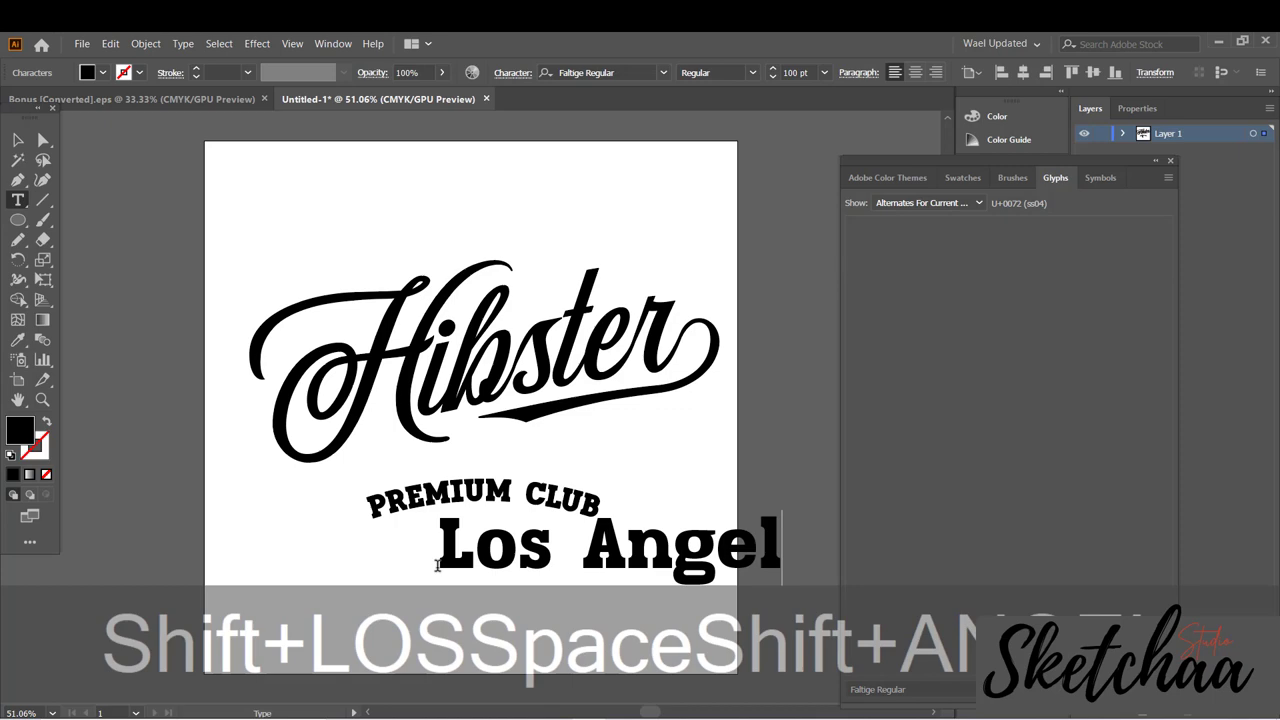
pyautogui.write('ex')
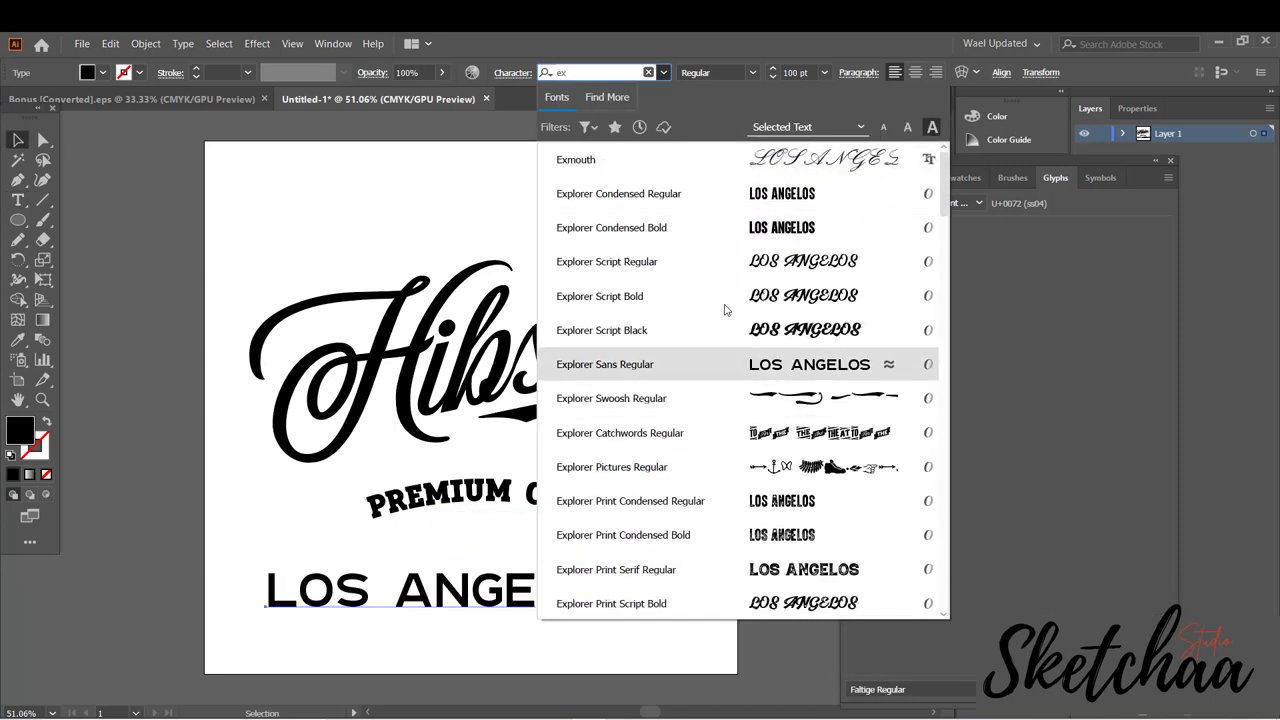
pyautogui.click(611, 227)
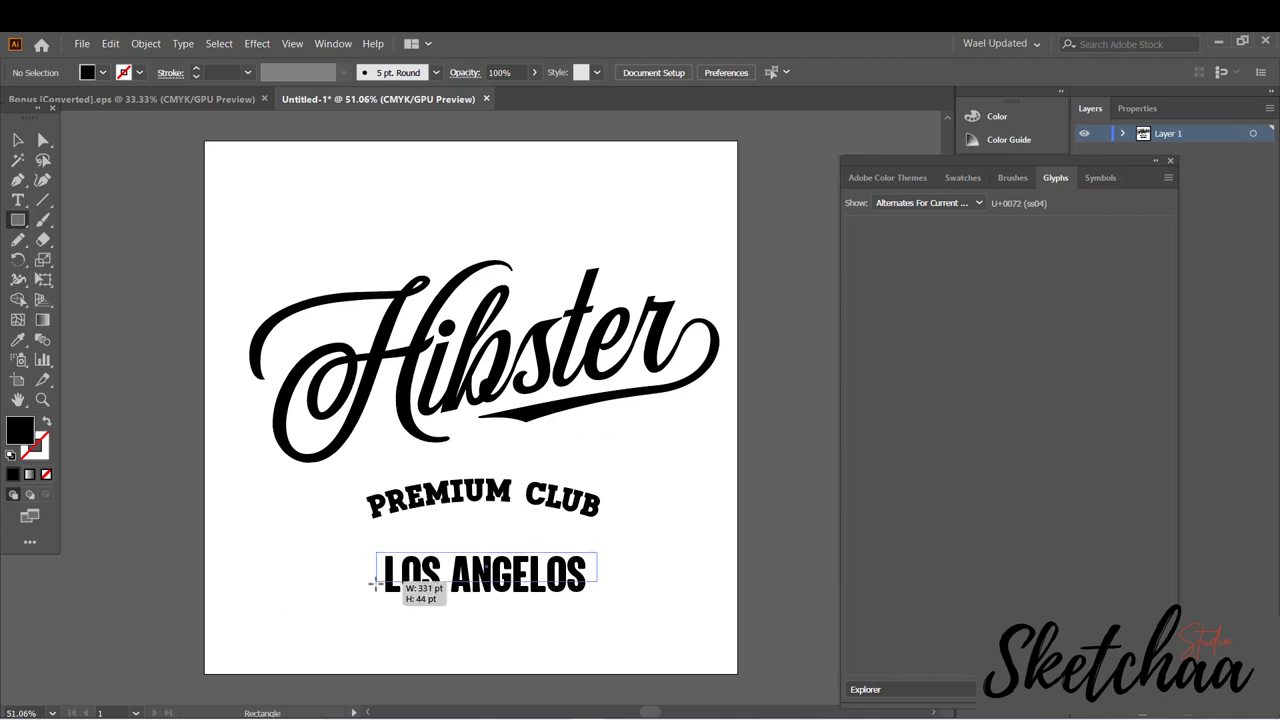
pyautogui.click(17, 140)
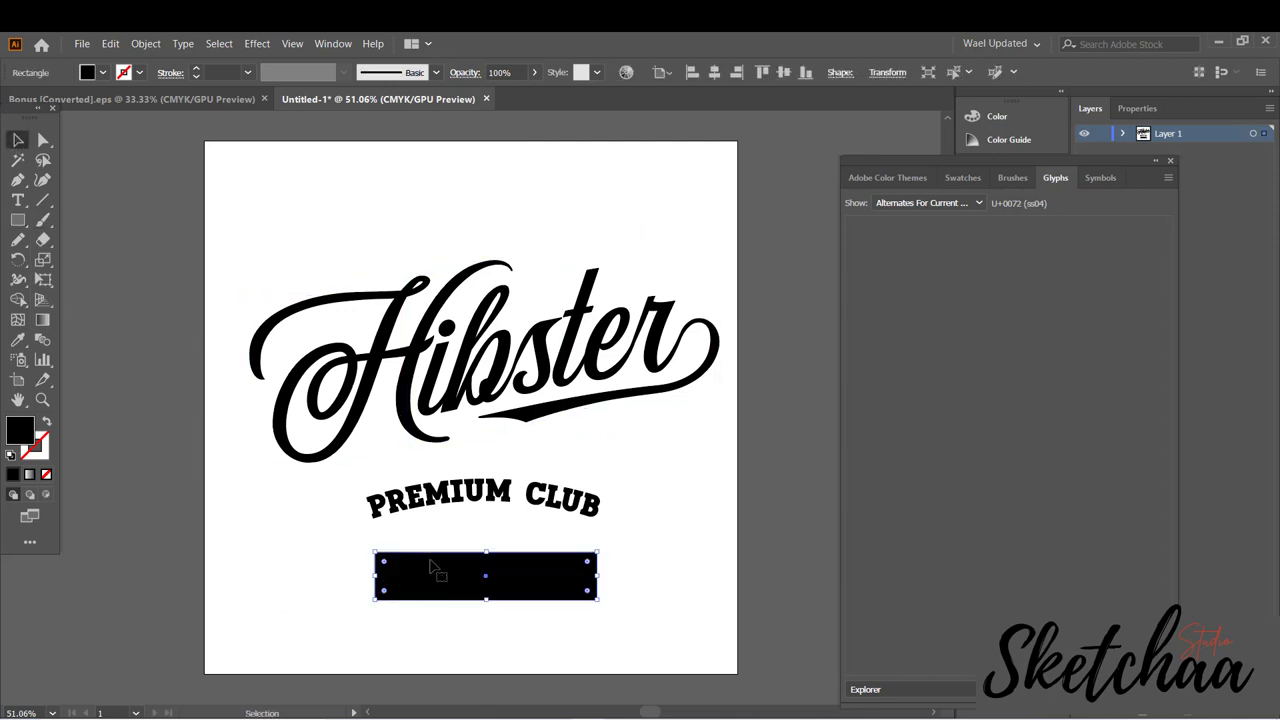
pyautogui.moveTo(563, 610)
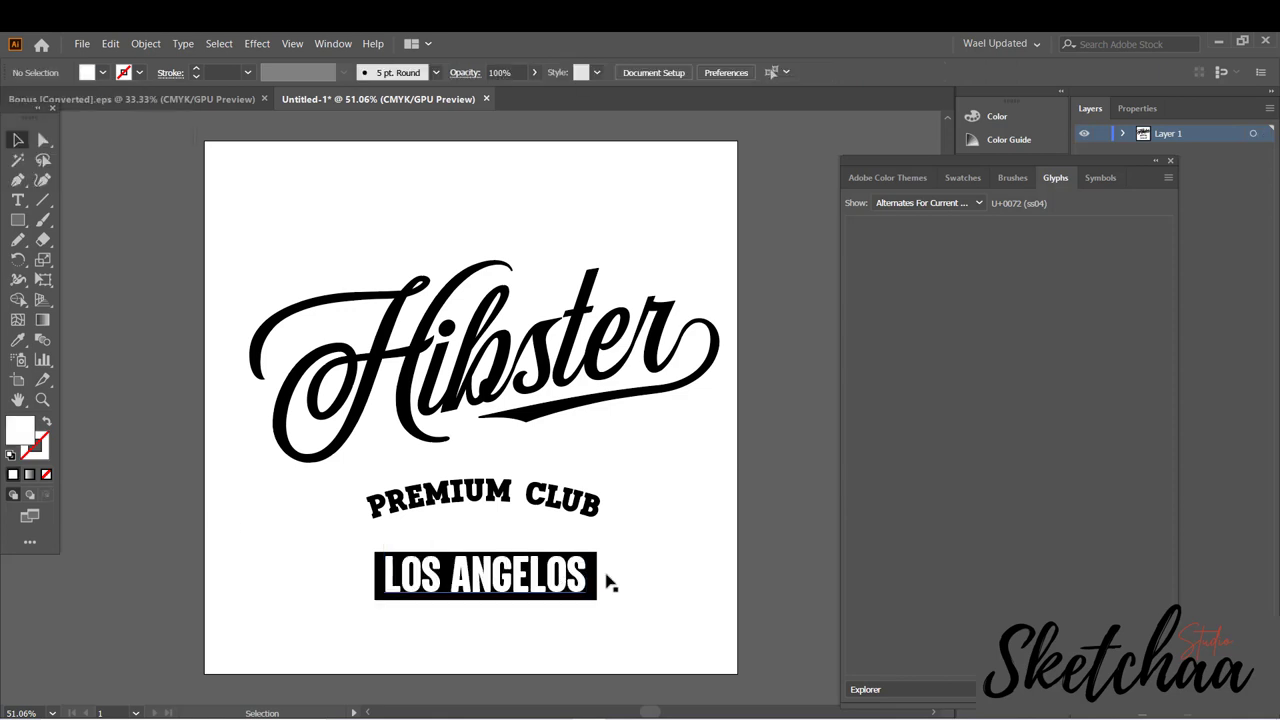
pyautogui.click(485, 575)
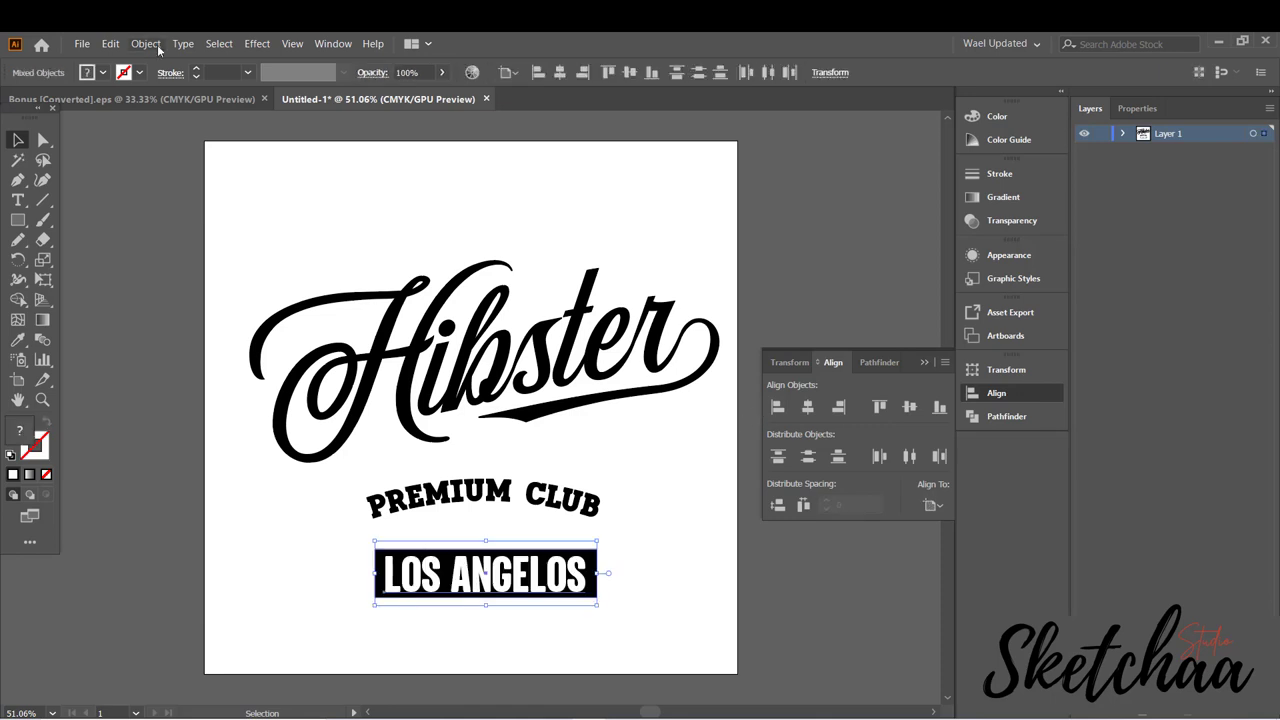
# Warp the LOS ANGELOS bar and text with a Flag style envelope
pyautogui.click(145, 43)
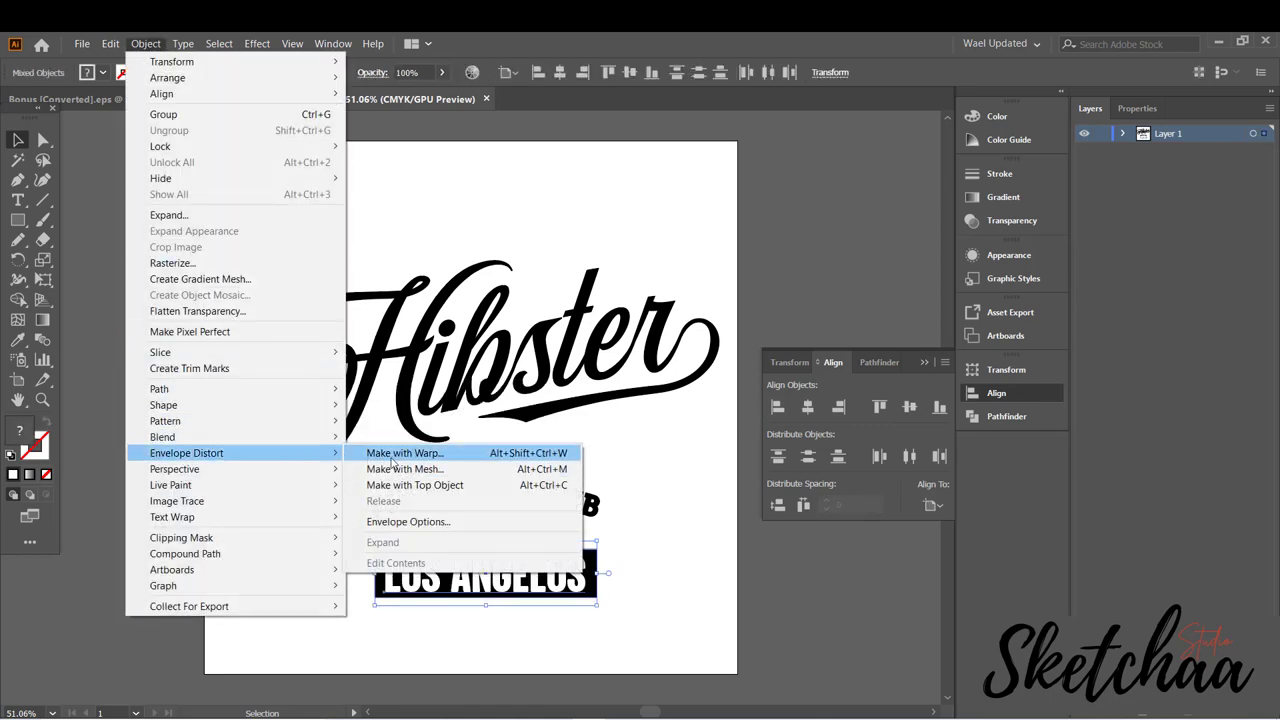
pyautogui.click(404, 453)
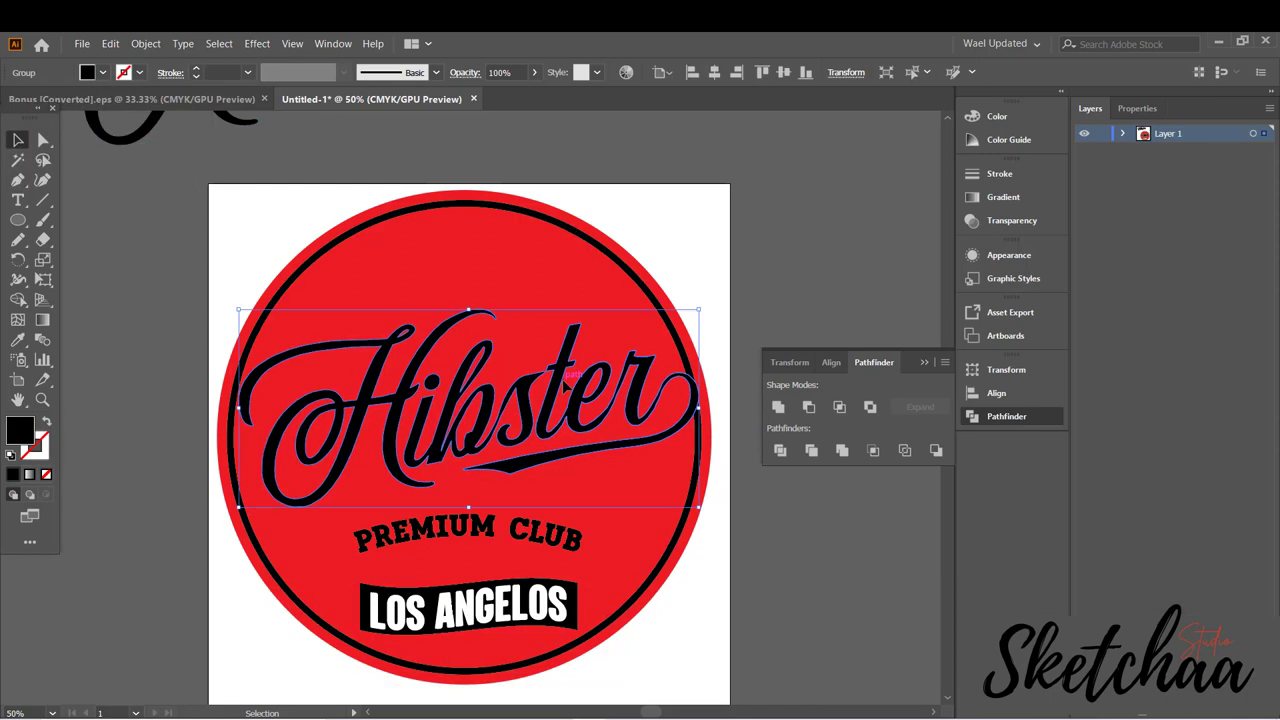
# Place a red circle with black stroke rings behind the lettering, sent to the back
pyautogui.click(745, 301)
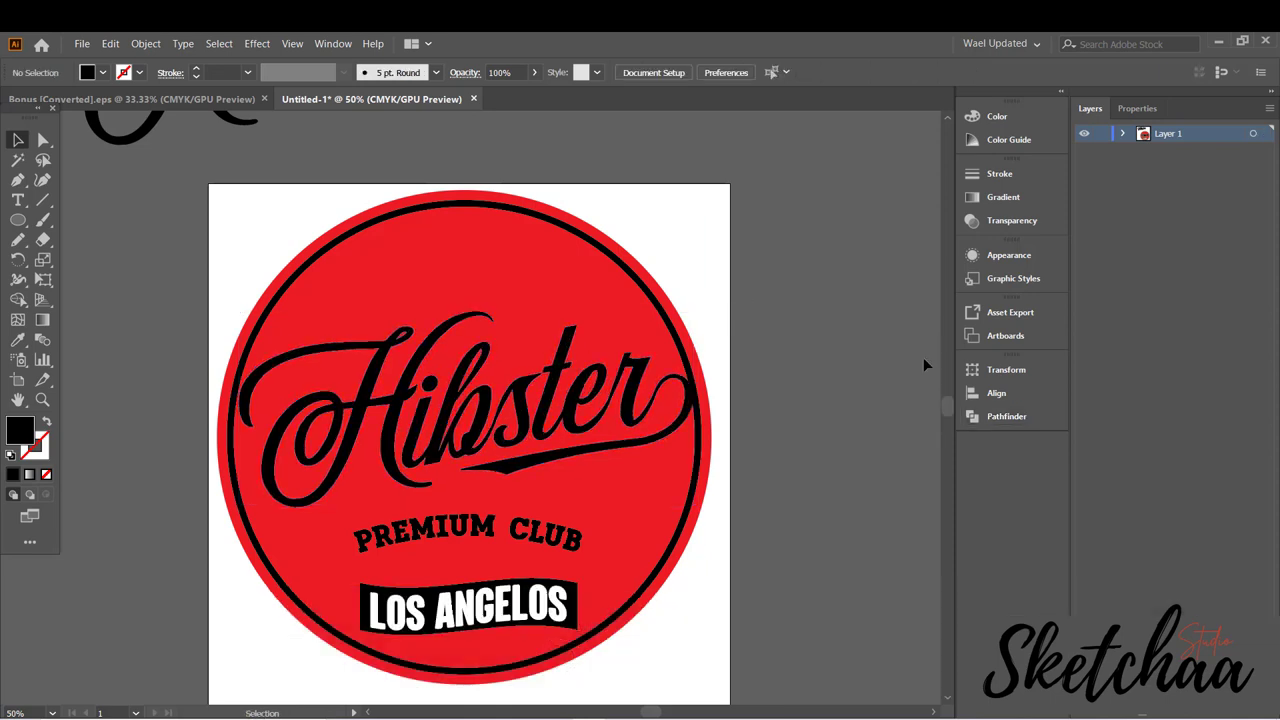
pyautogui.click(145, 43)
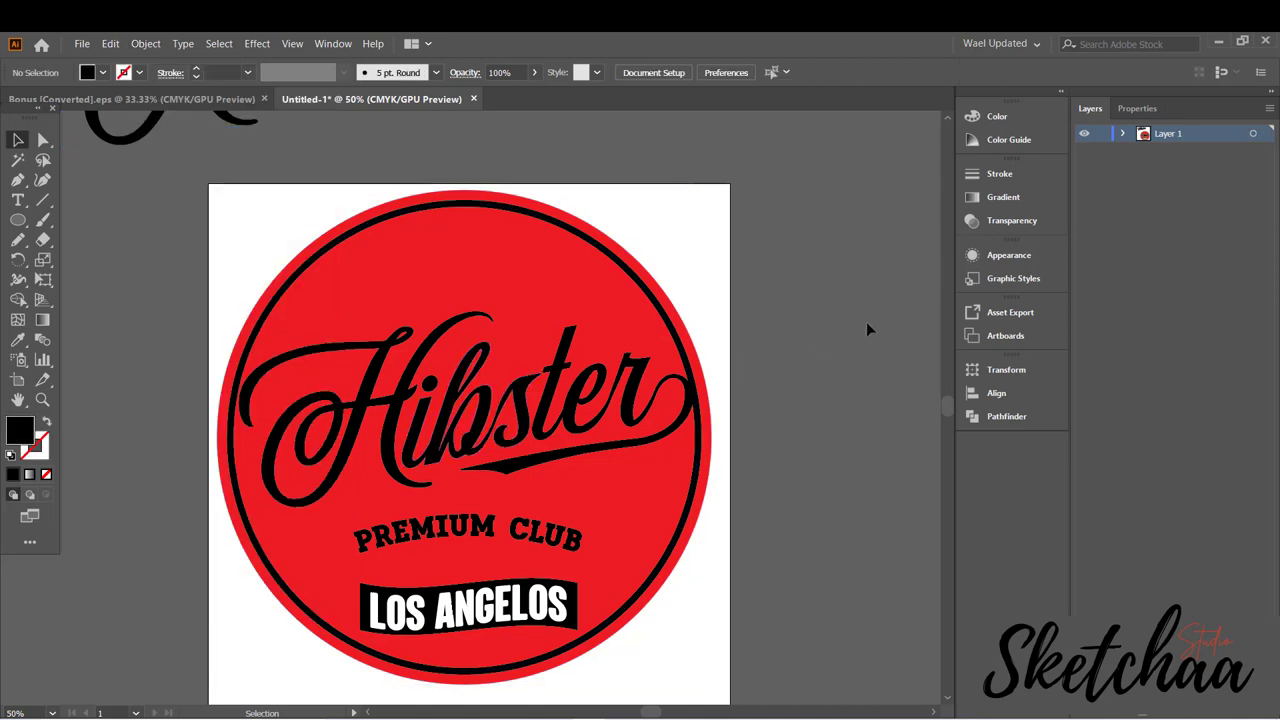
# Cut a thin-stroked inner circle beside Hibster with Scissors, delete segments, raise the text
pyautogui.click(18, 219)
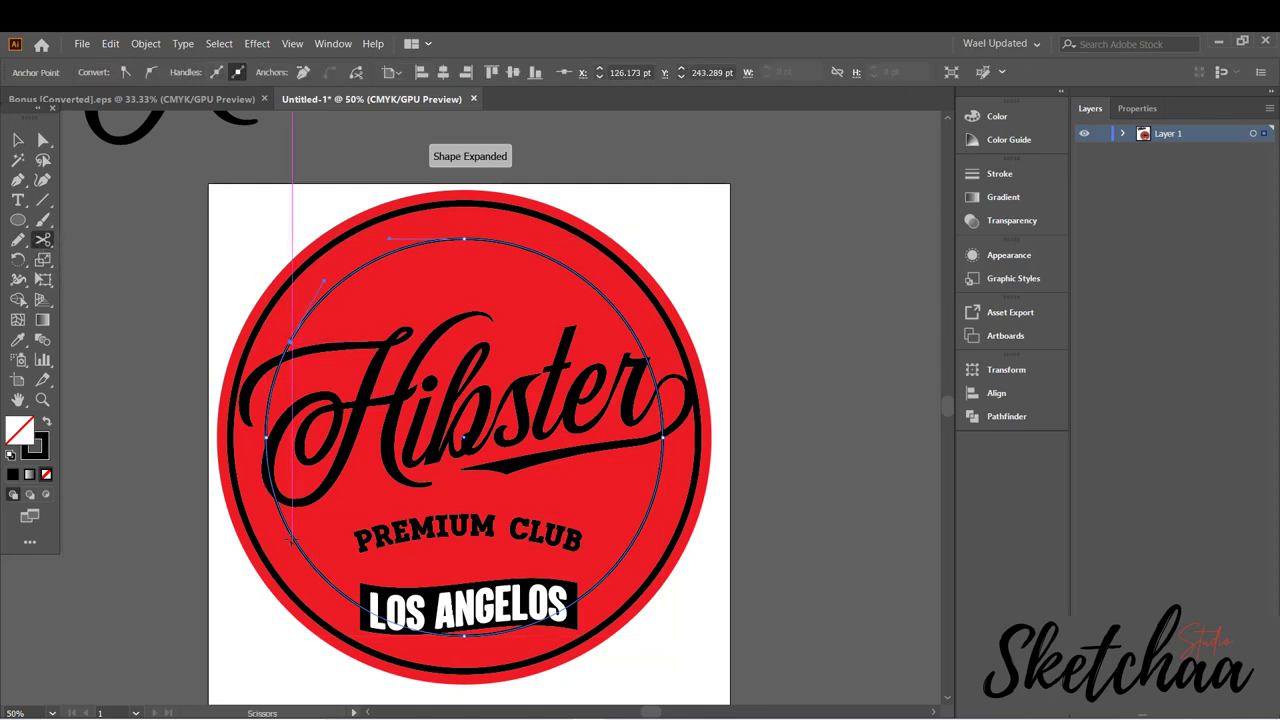
pyautogui.click(17, 140)
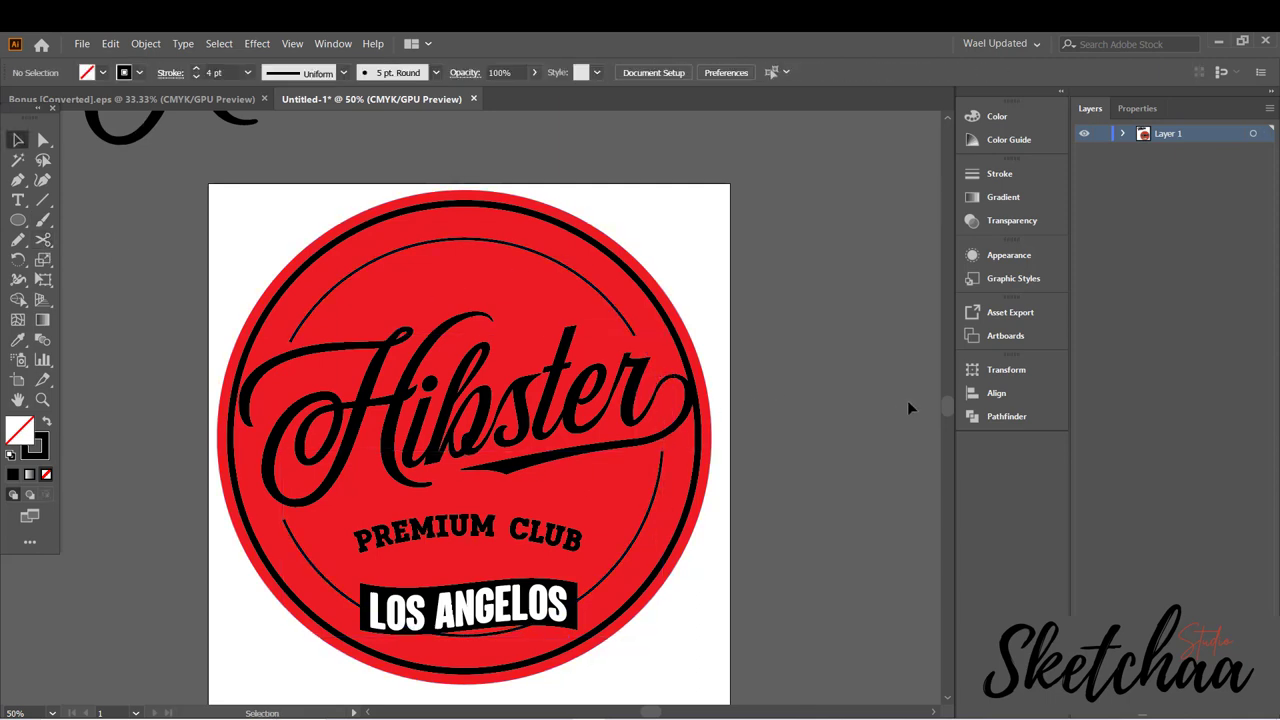
pyautogui.moveTo(922, 452)
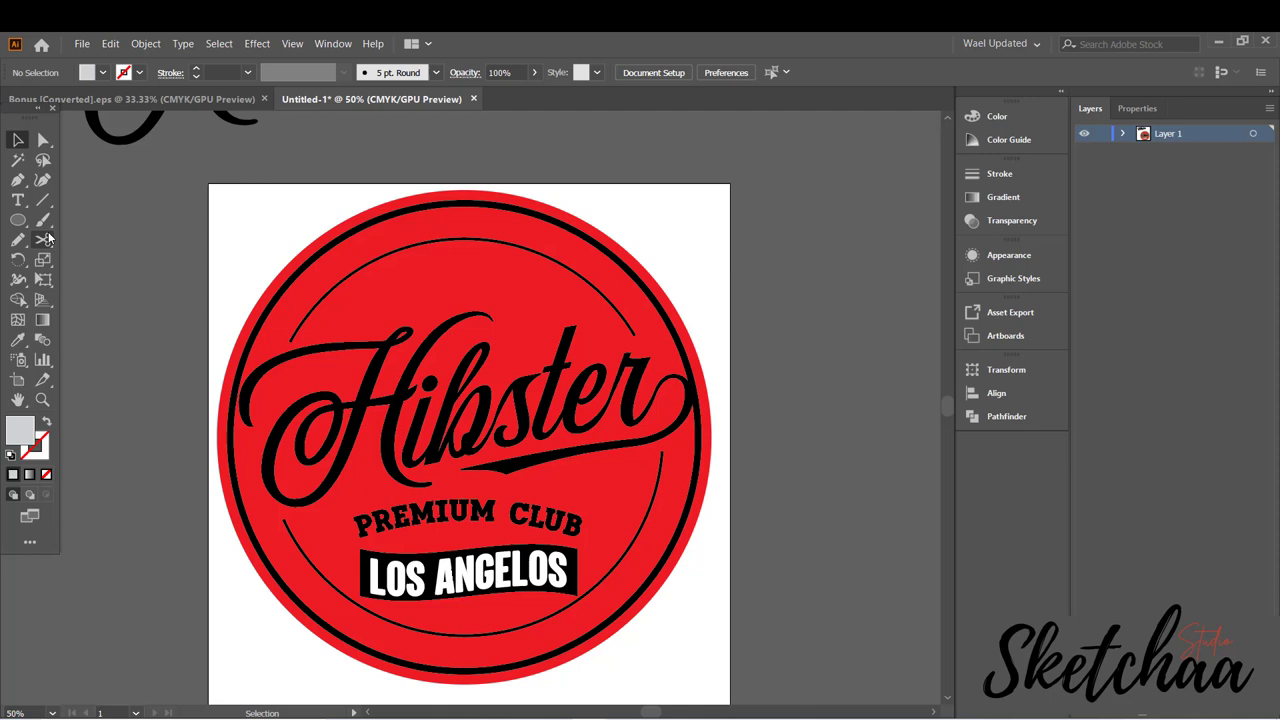
pyautogui.click(17, 200)
pyautogui.write('ESTABLISHED 1995')
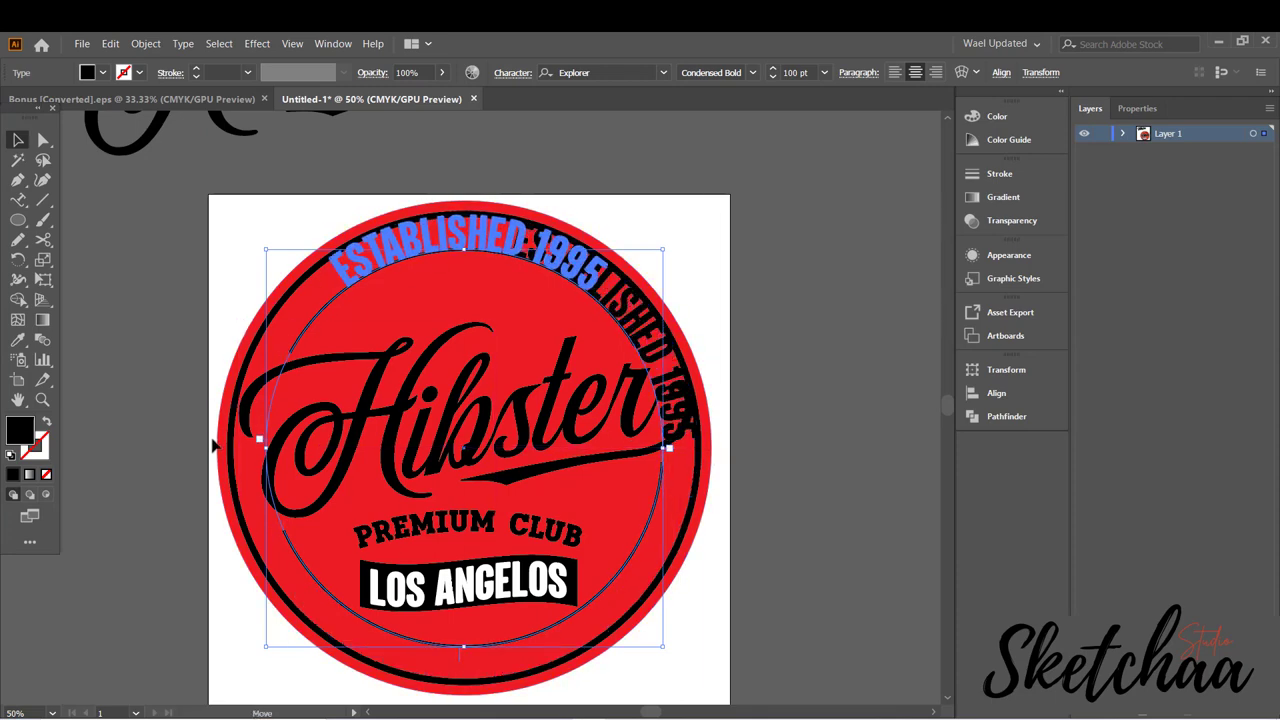
# Set ESTABLISHED 1995 along the top path, then copy it below with Rainbow, Descender alignment
pyautogui.click(333, 43)
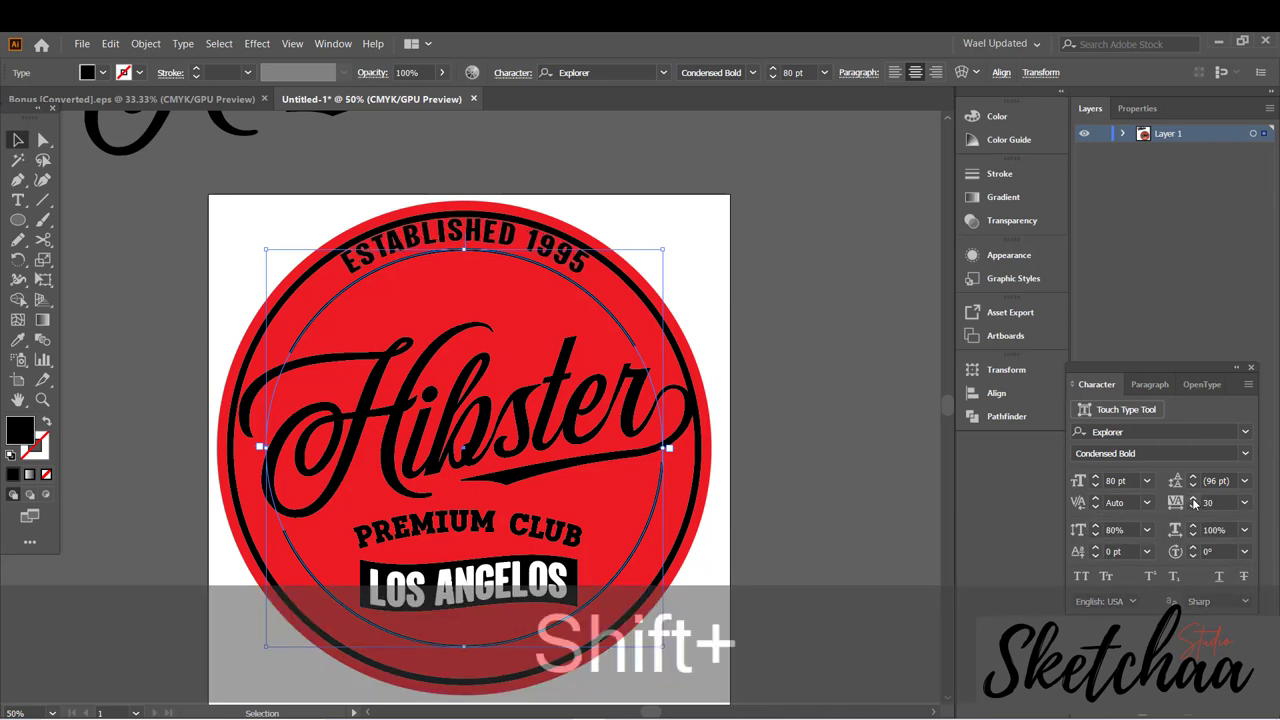
pyautogui.click(1095, 485)
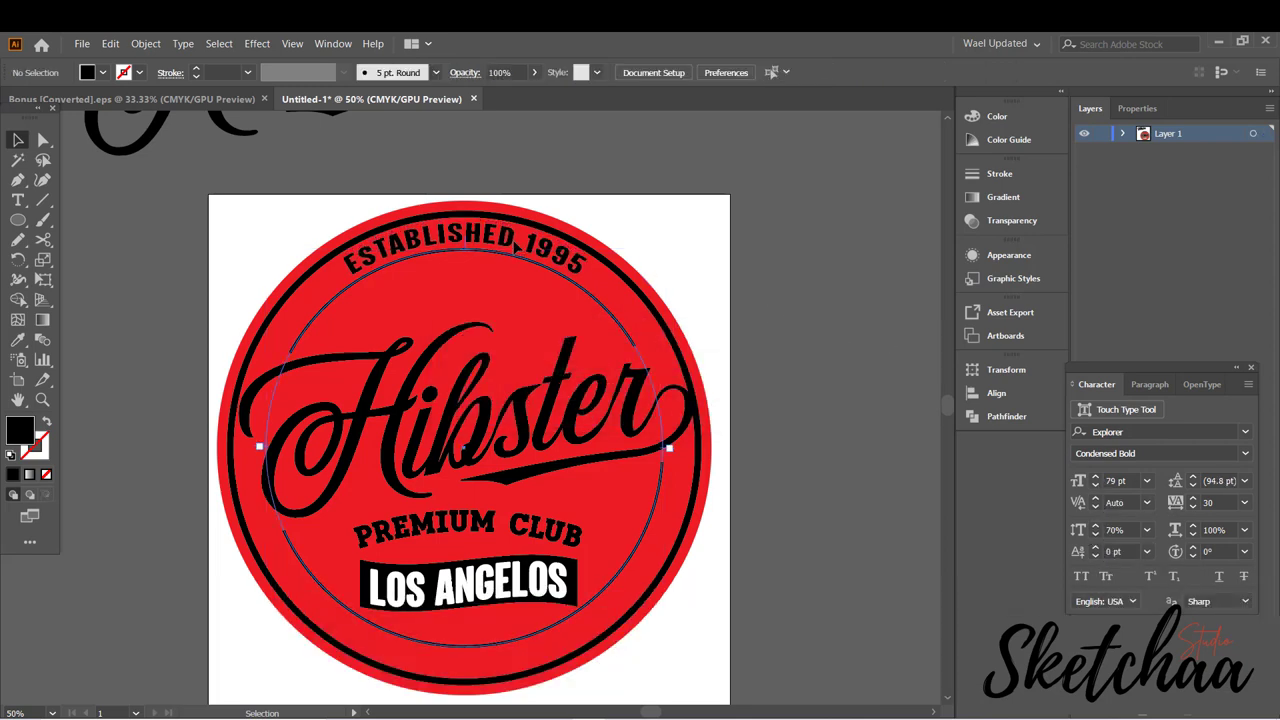
pyautogui.press('ctrl+c')
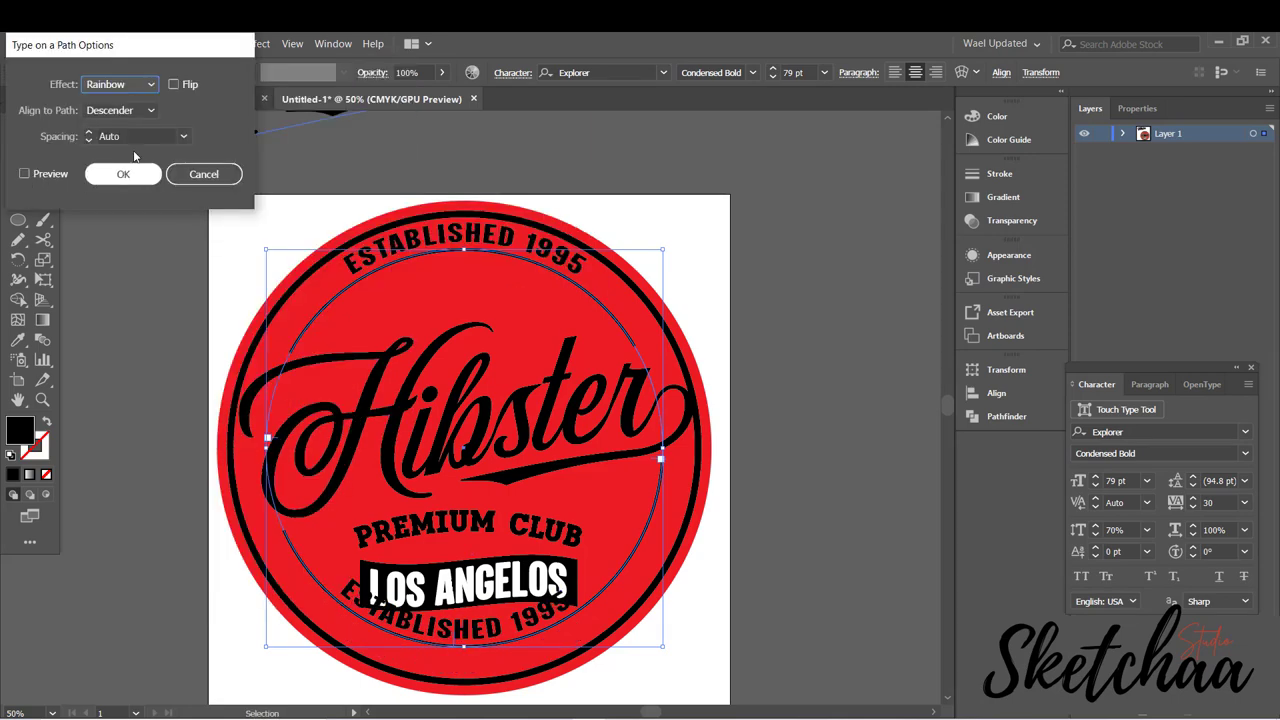
pyautogui.click(24, 173)
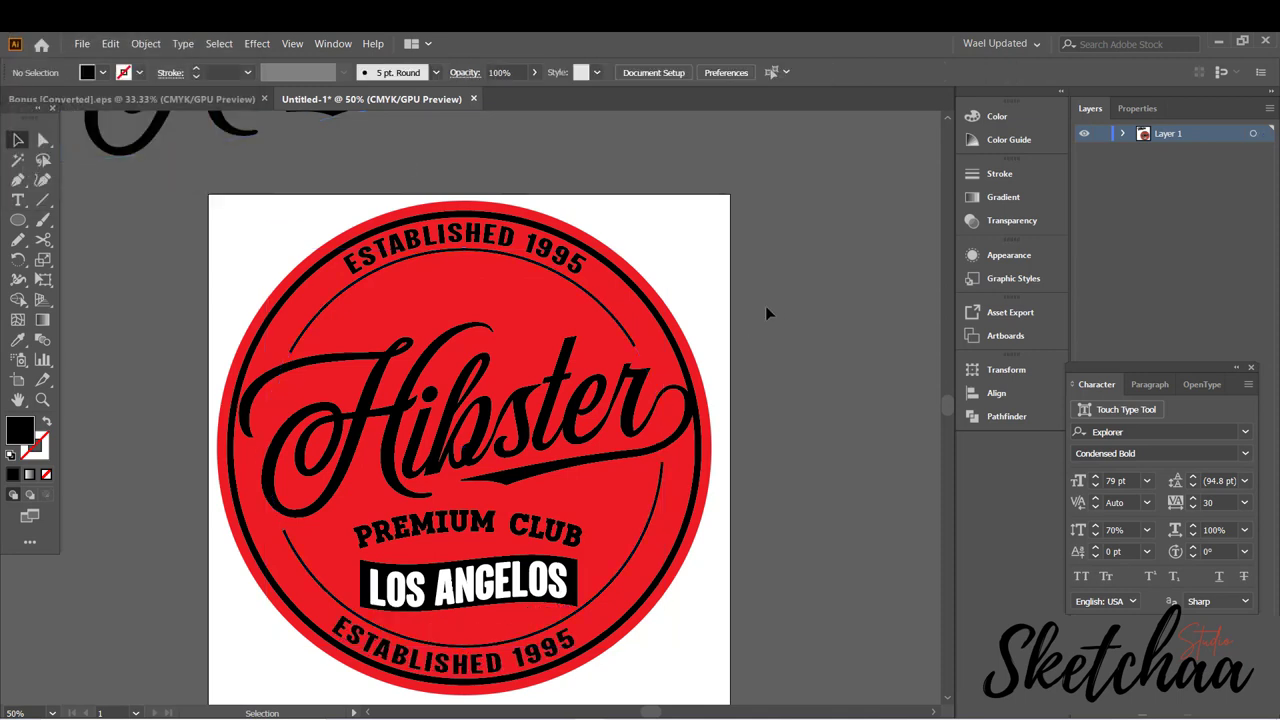
pyautogui.moveTo(883, 393)
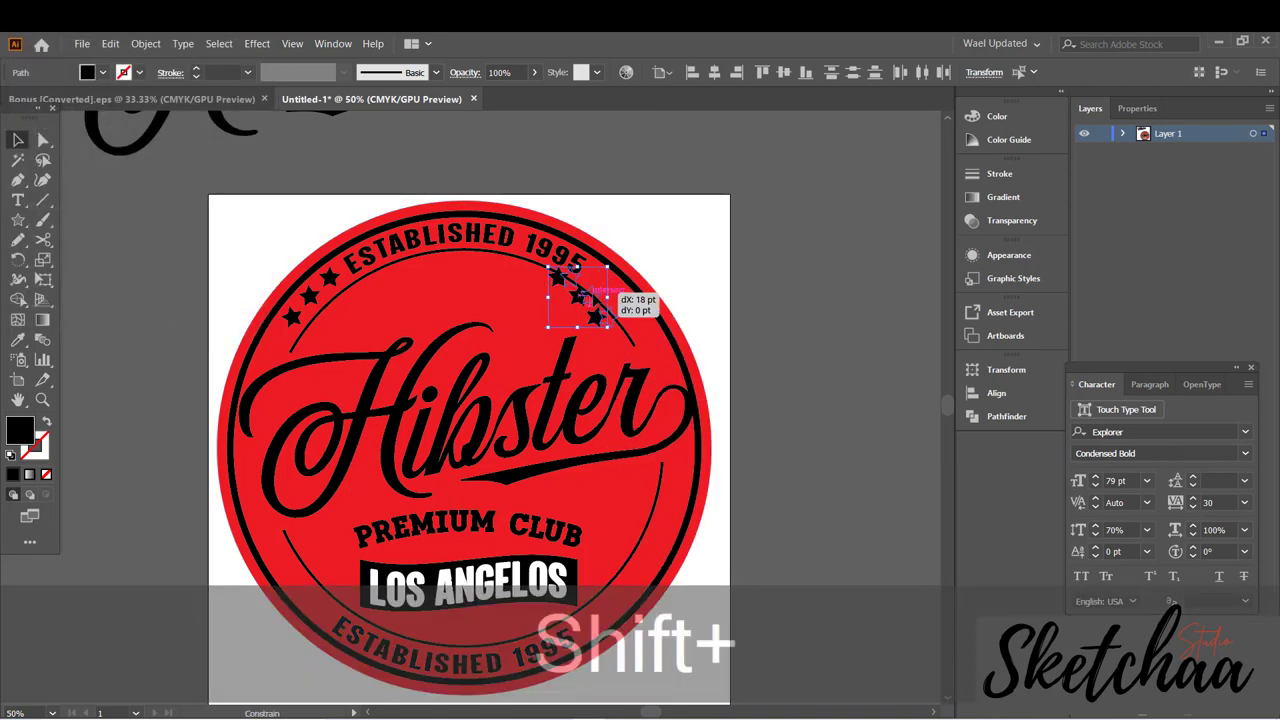
# Copy the stars beside 1995, then reflect the lower arc's stars to the other side
pyautogui.moveTo(580, 305); pyautogui.dragTo(615, 300)
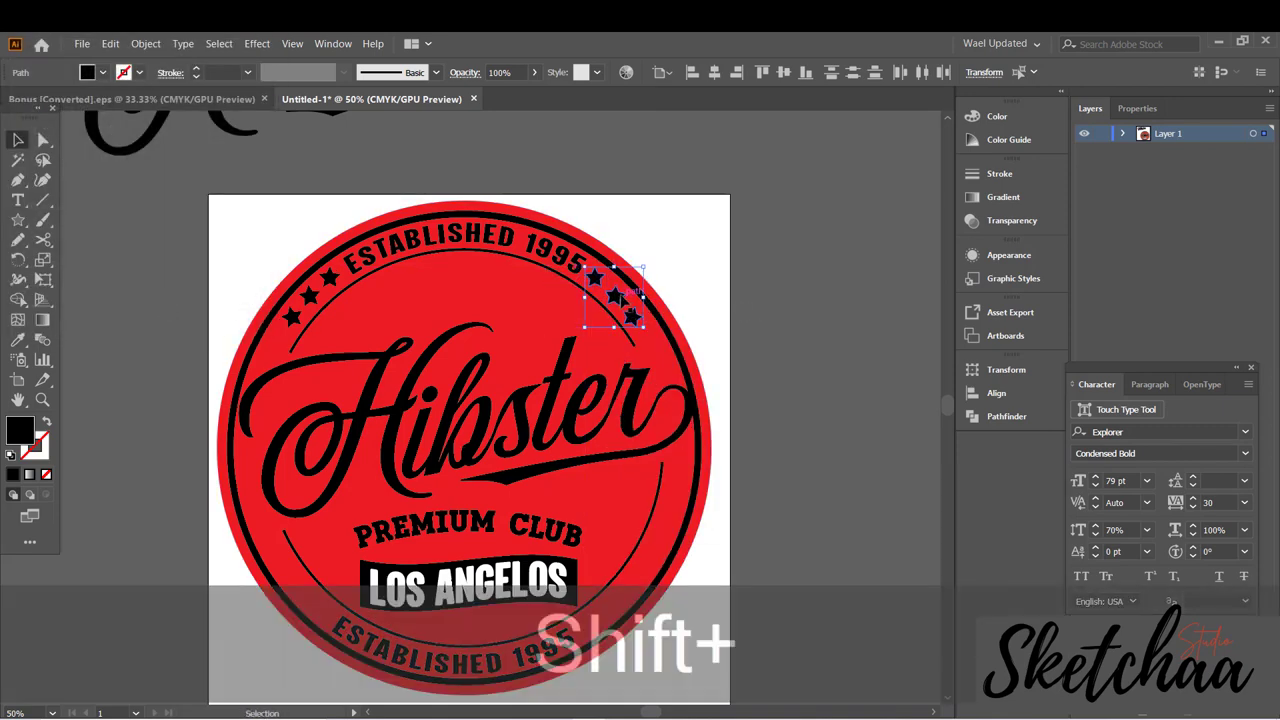
pyautogui.click(698, 313)
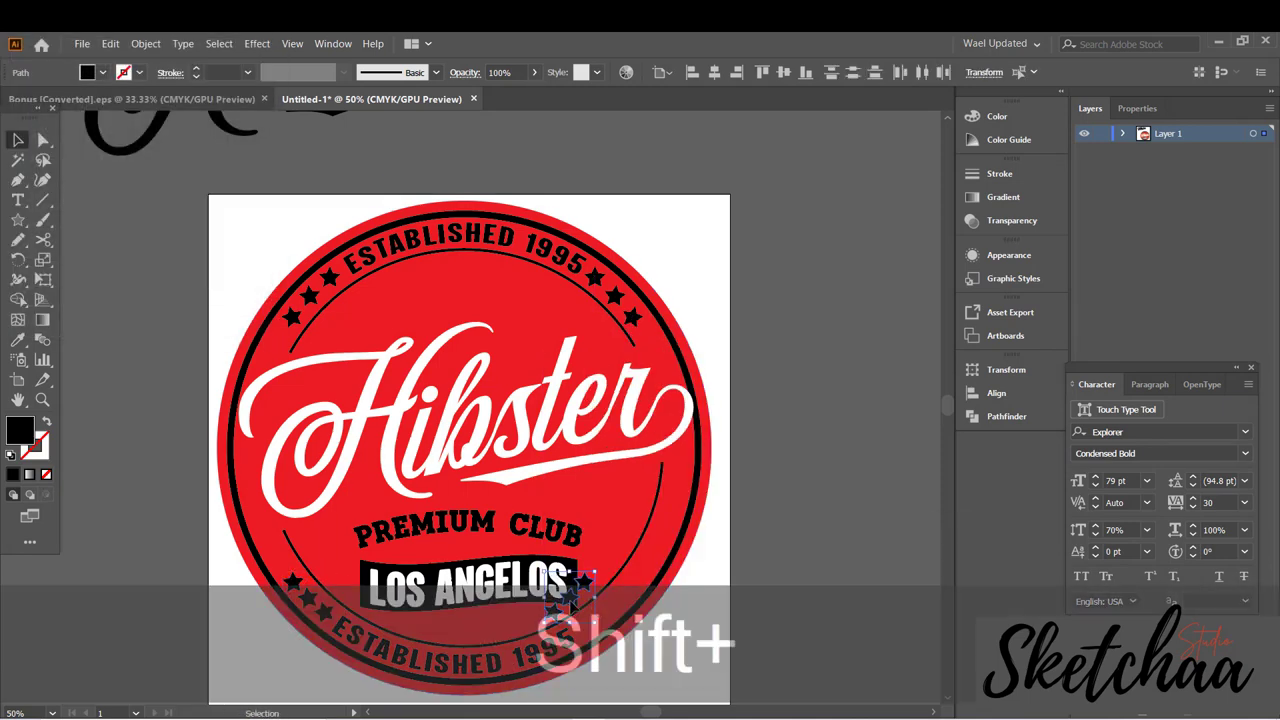
pyautogui.rightClick(587, 620)
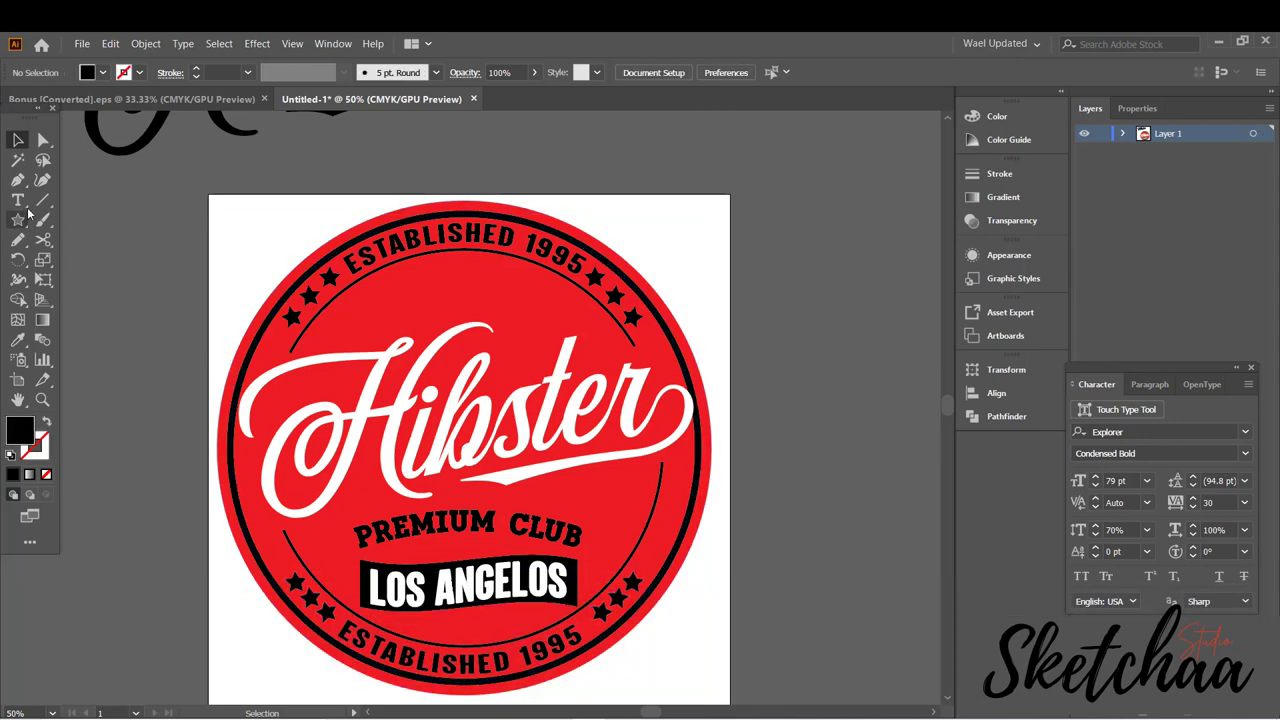
# Type CLUB with short lines on each side beneath the top ESTABLISHED 1995 arc
pyautogui.write('CLUB')
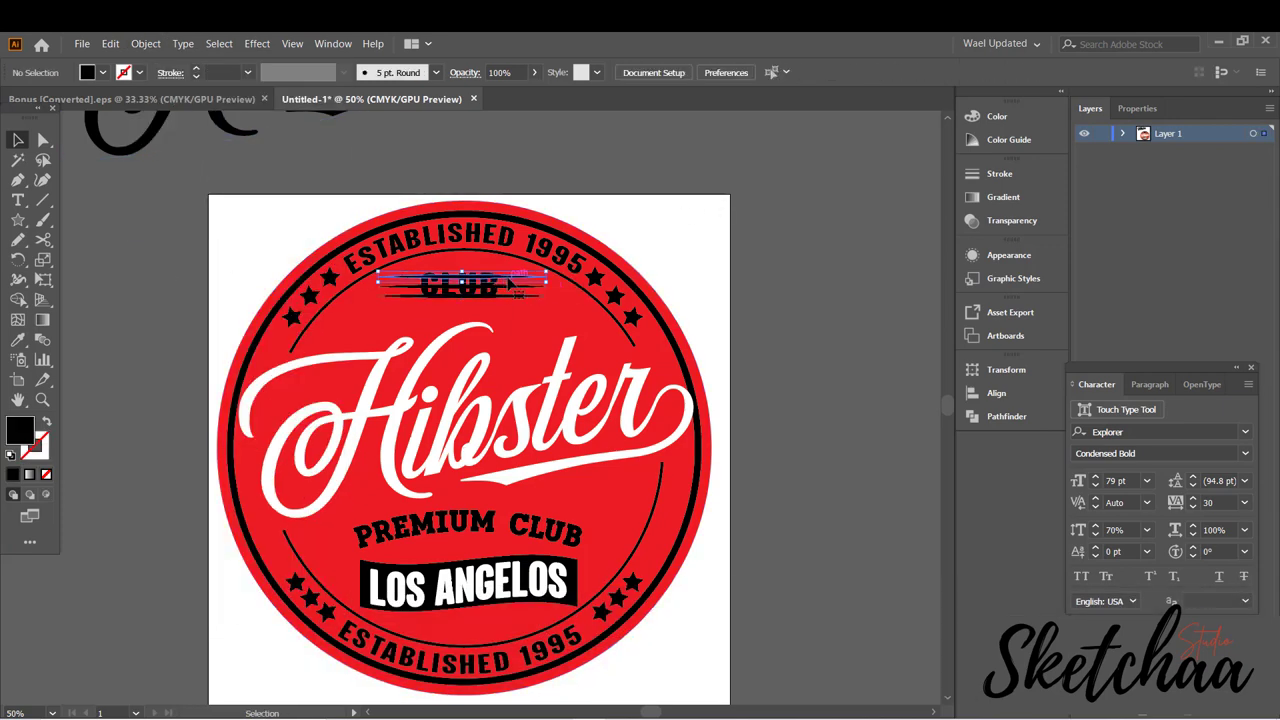
pyautogui.click(42, 240)
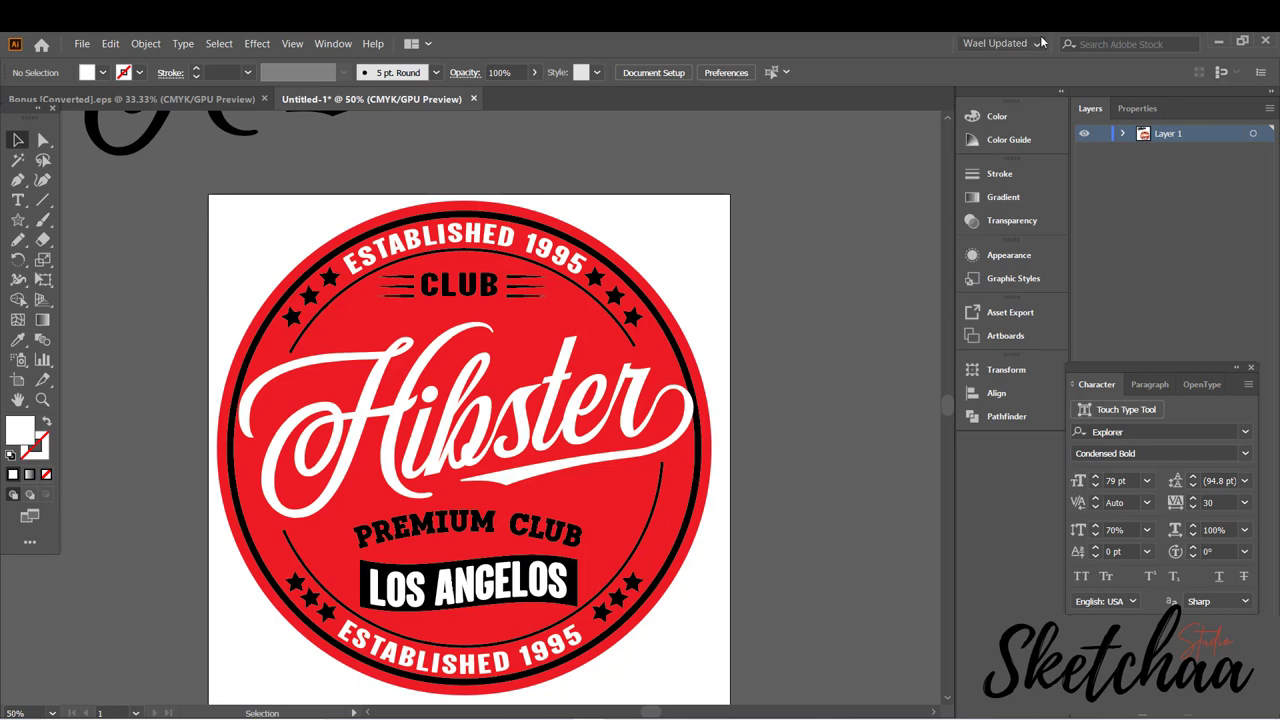
pyautogui.click(465, 420)
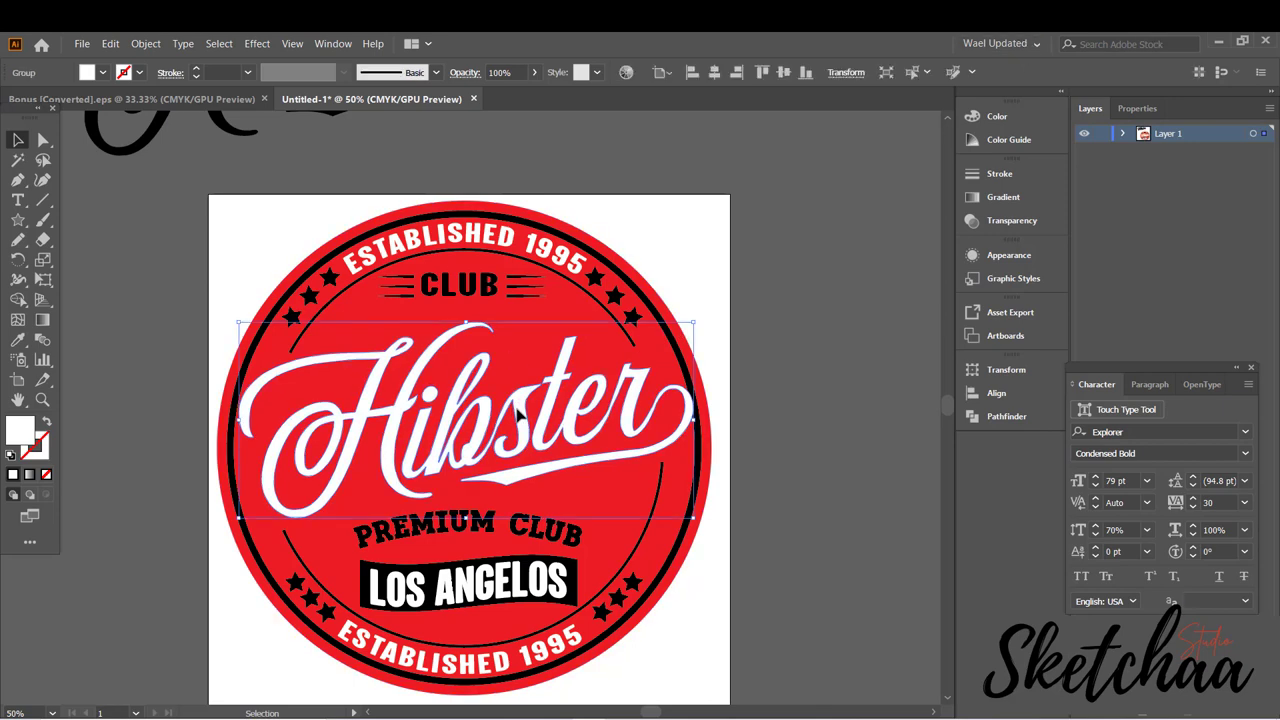
# Offset the Hibster lettering into a wider outline shape and fill it black
pyautogui.click(145, 43)
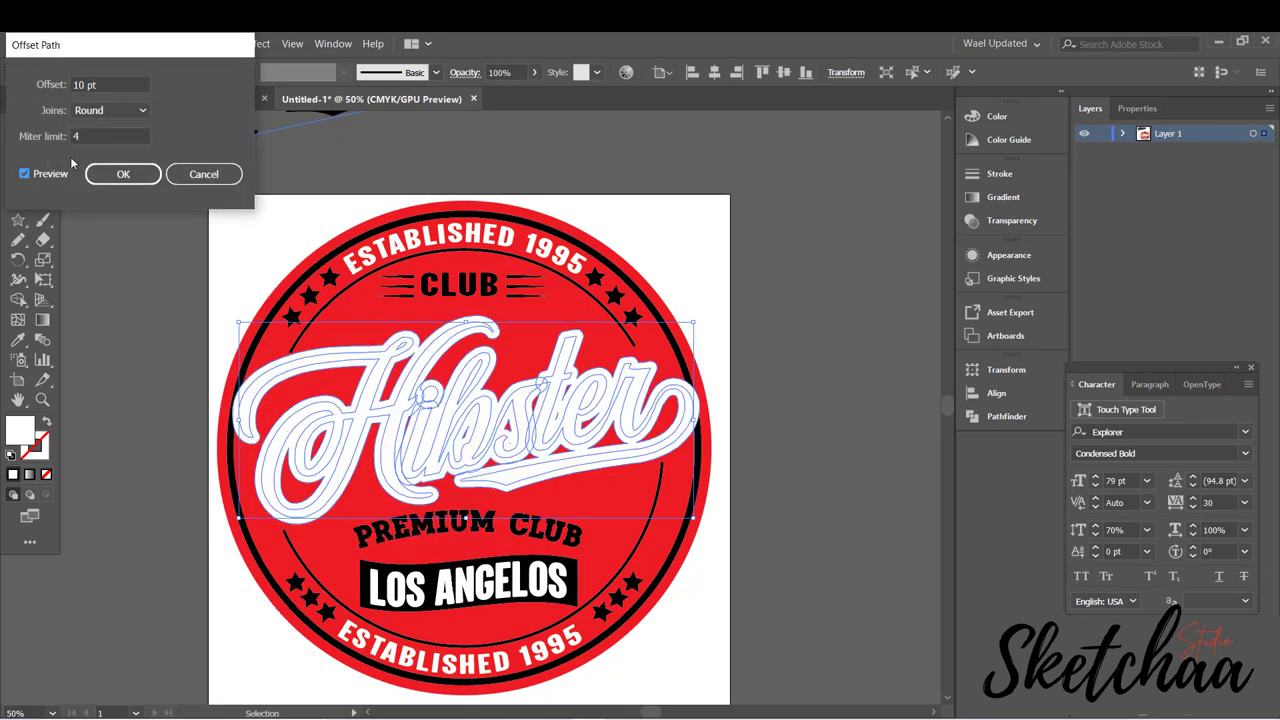
pyautogui.click(122, 173)
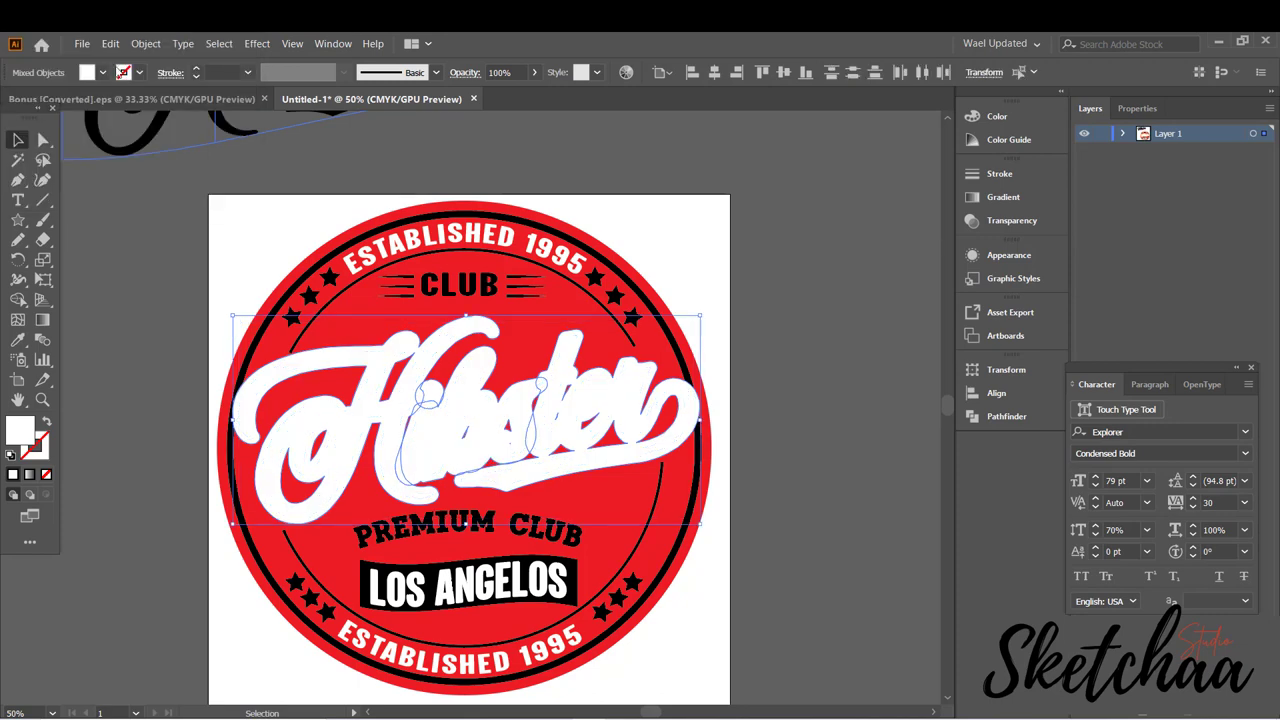
pyautogui.click(854, 246)
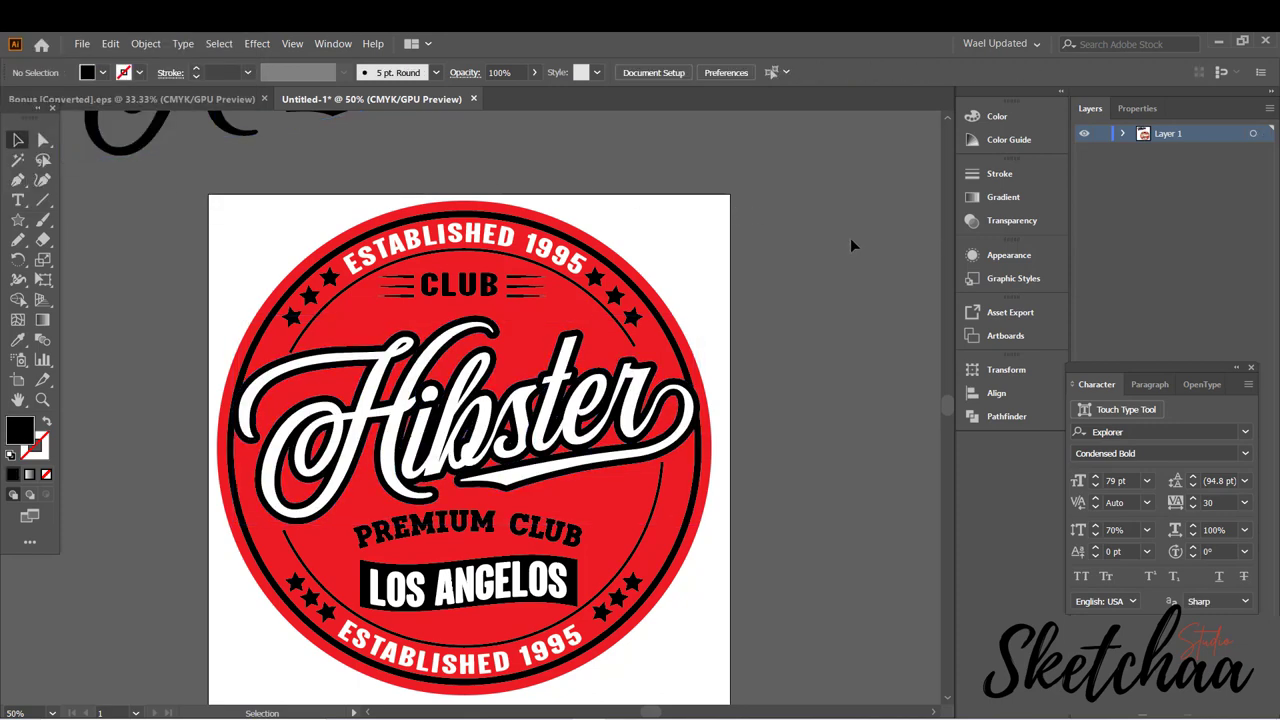
pyautogui.moveTo(758, 283)
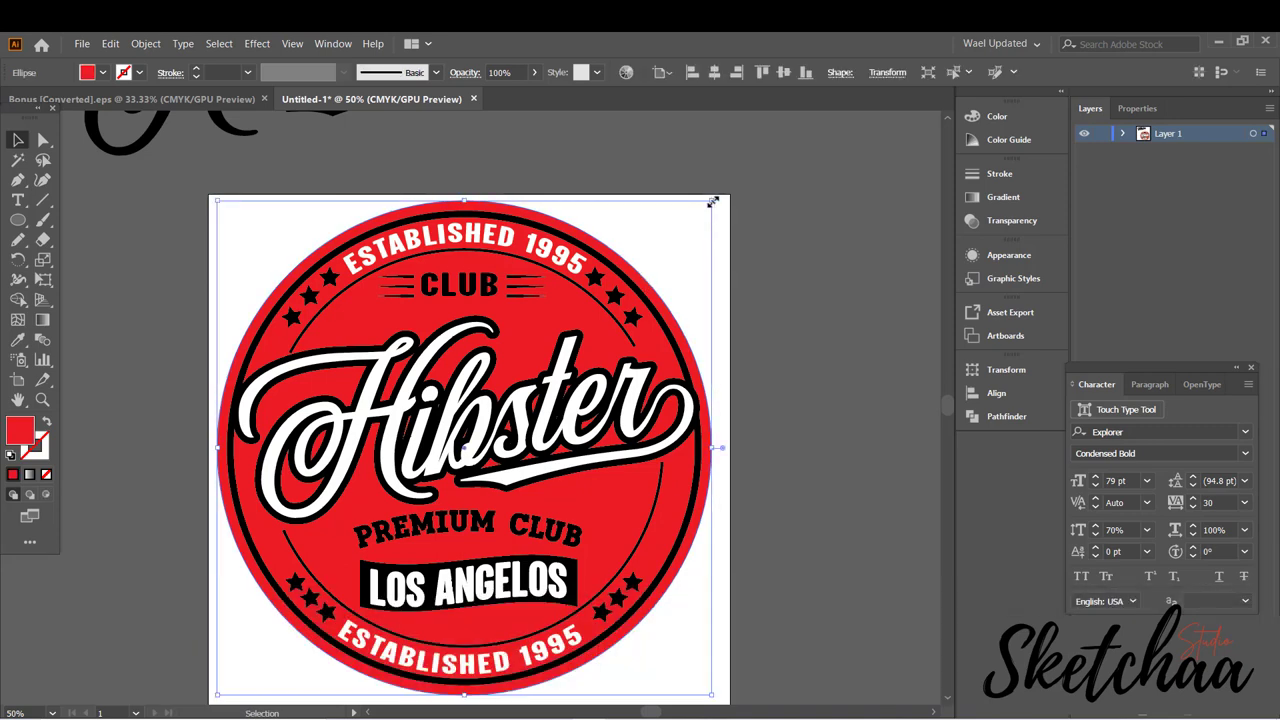
# Select the badge background and lock it in place
pyautogui.moveTo(710, 202); pyautogui.dragTo(665, 258)
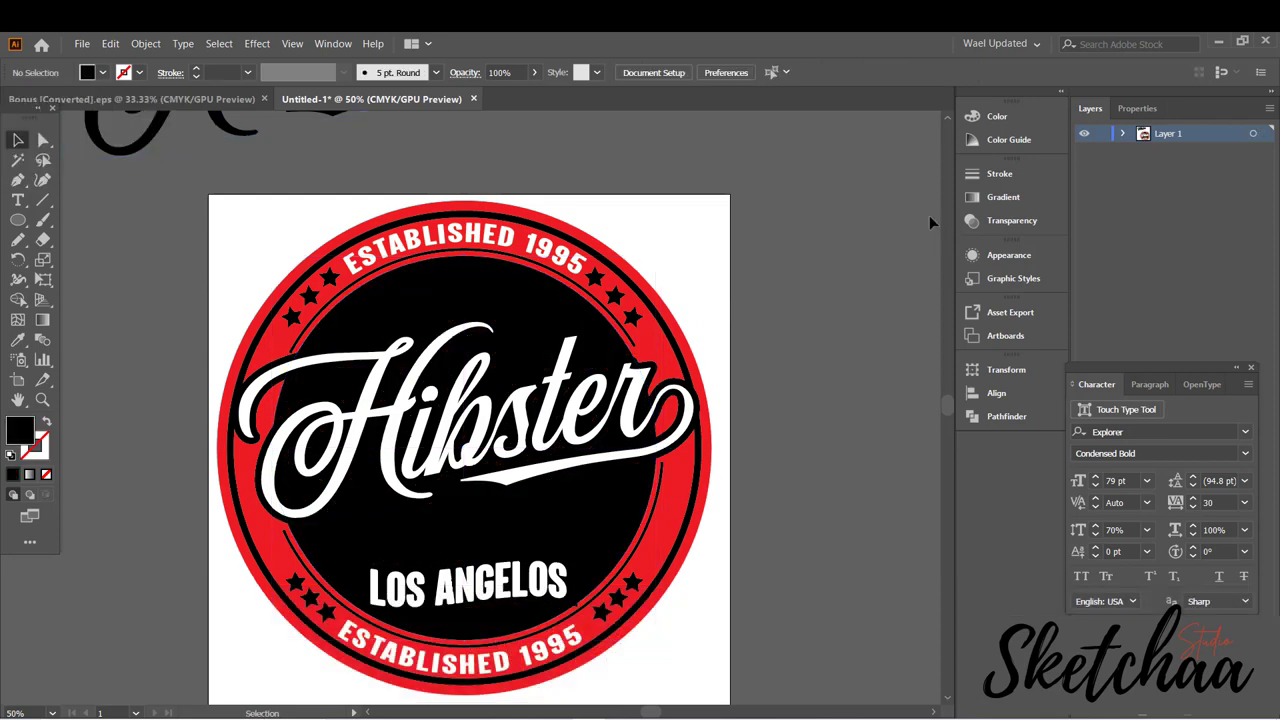
pyautogui.moveTo(683, 273)
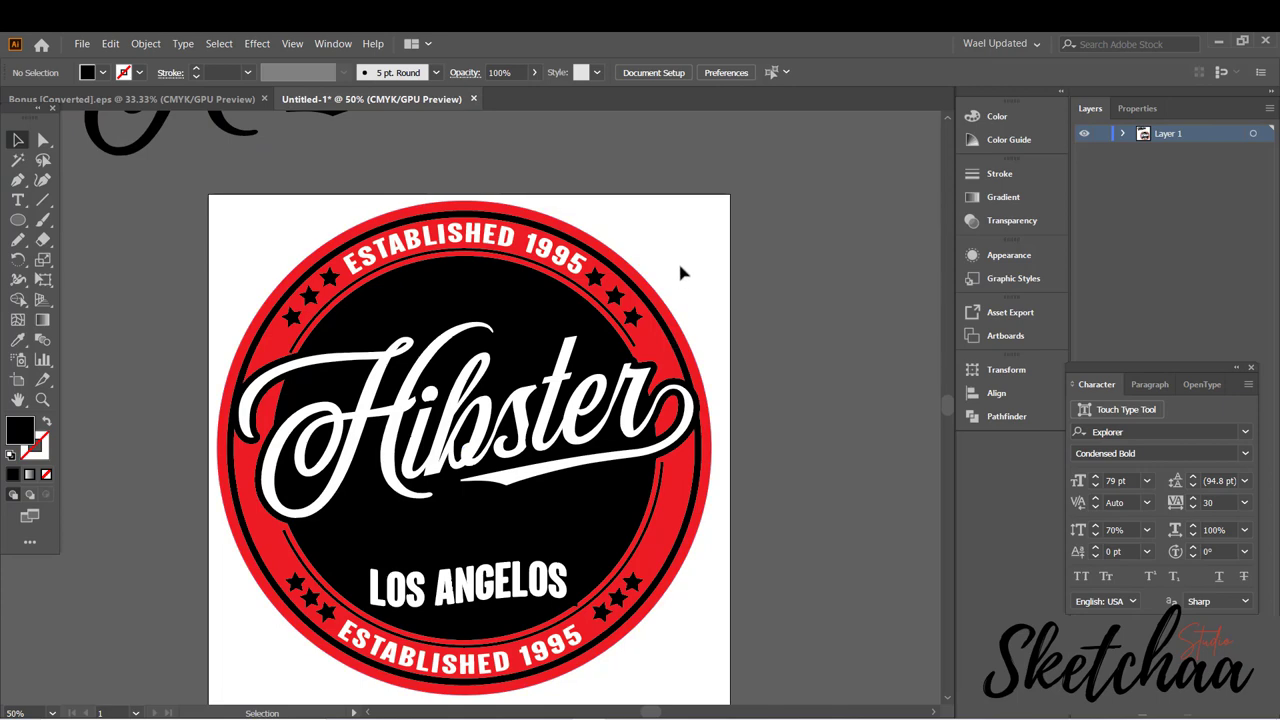
pyautogui.click(145, 43)
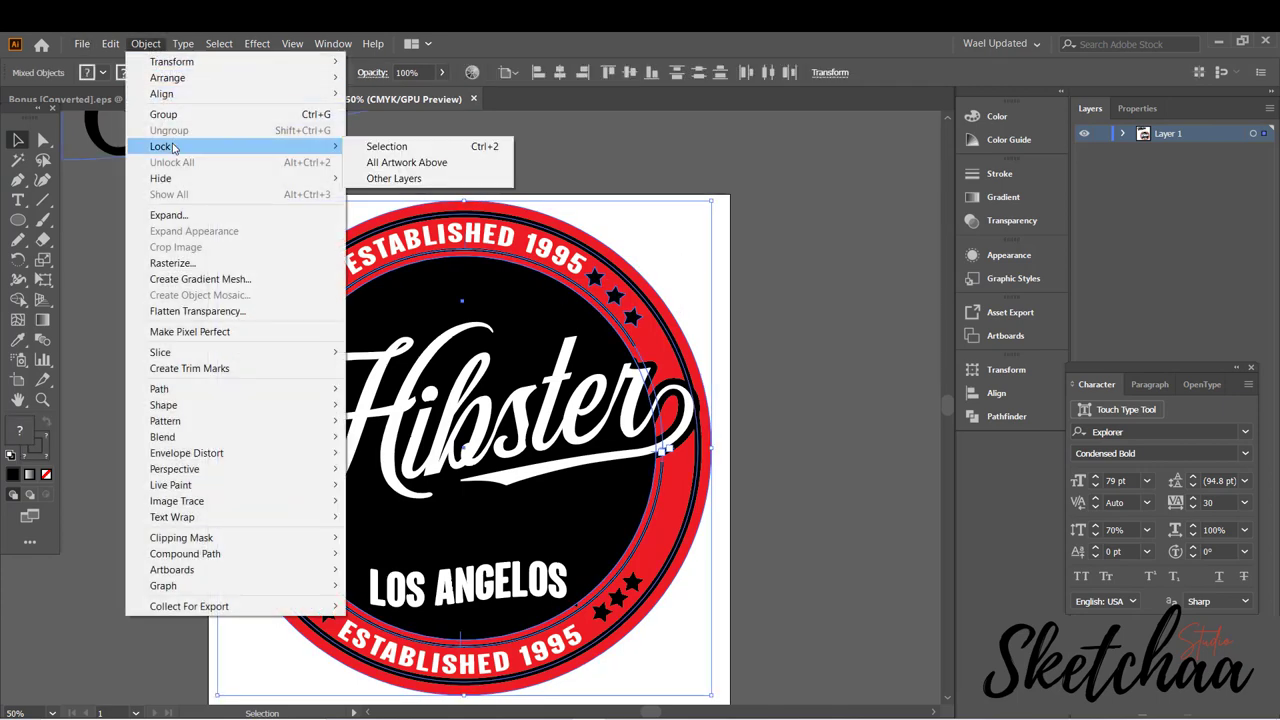
pyautogui.click(386, 146)
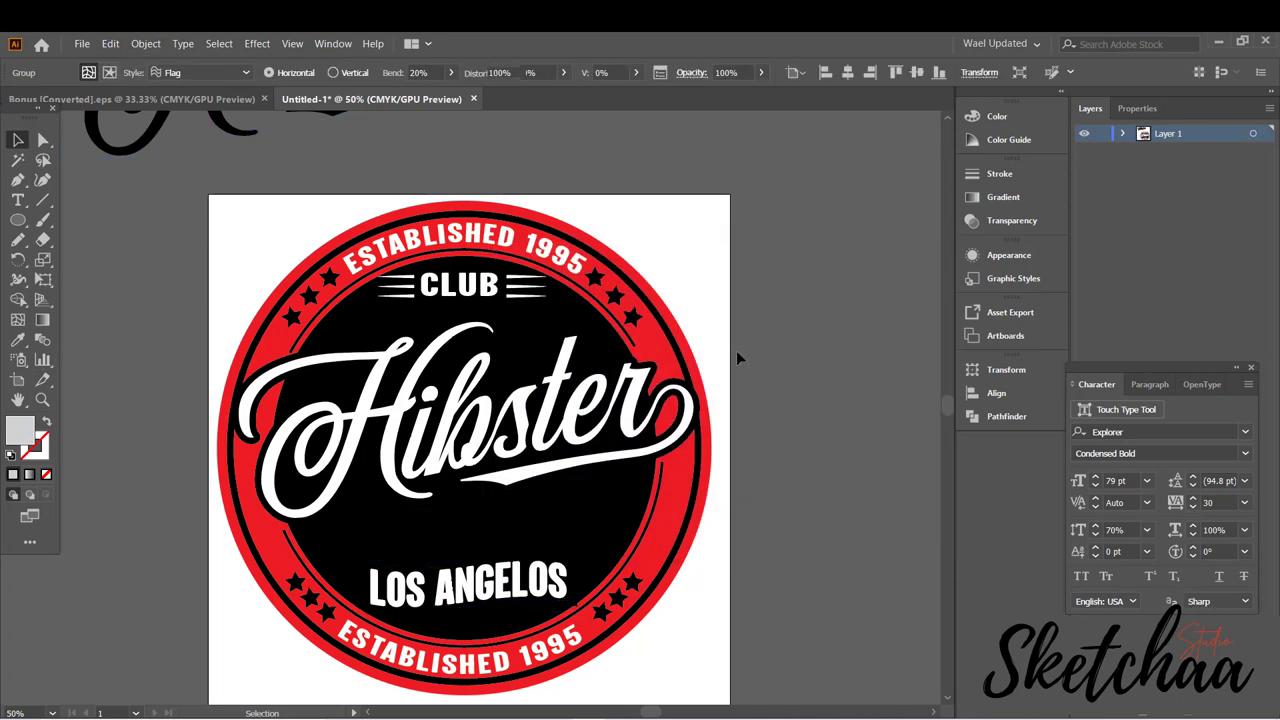
# Expand the warped LOS ANGELOS banner and recolour its lettering
pyautogui.click(145, 43)
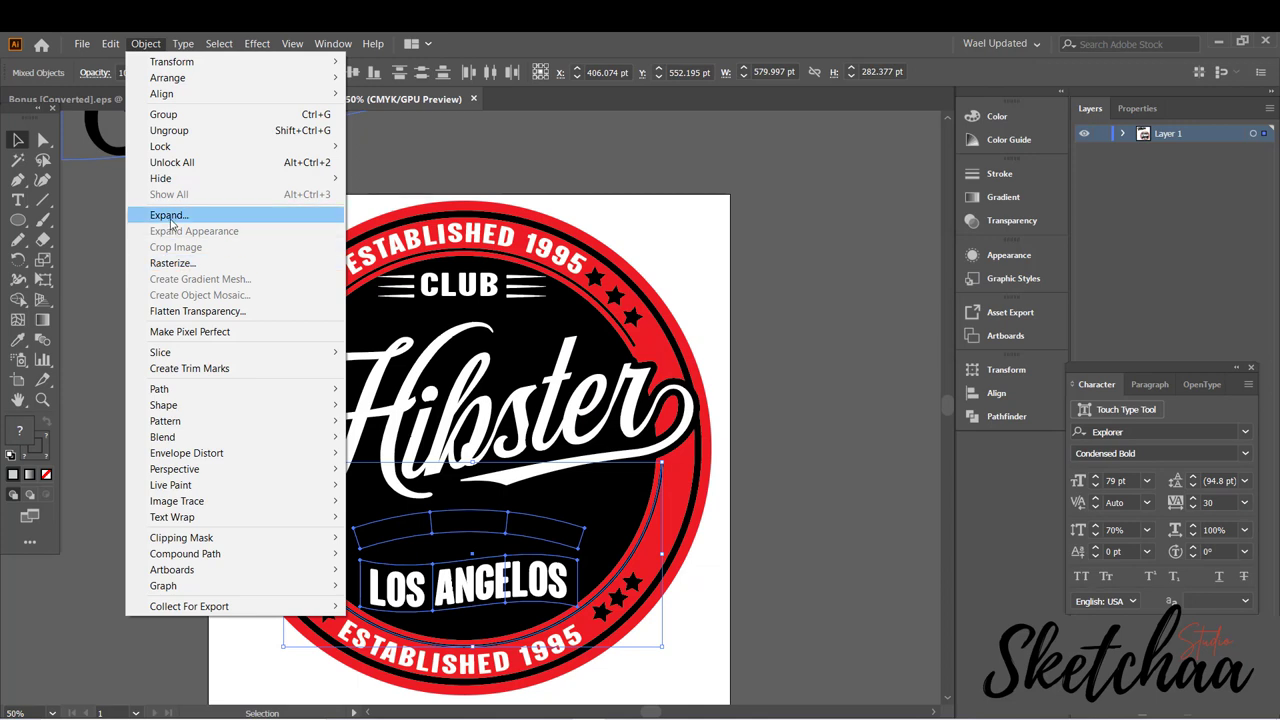
pyautogui.click(168, 215)
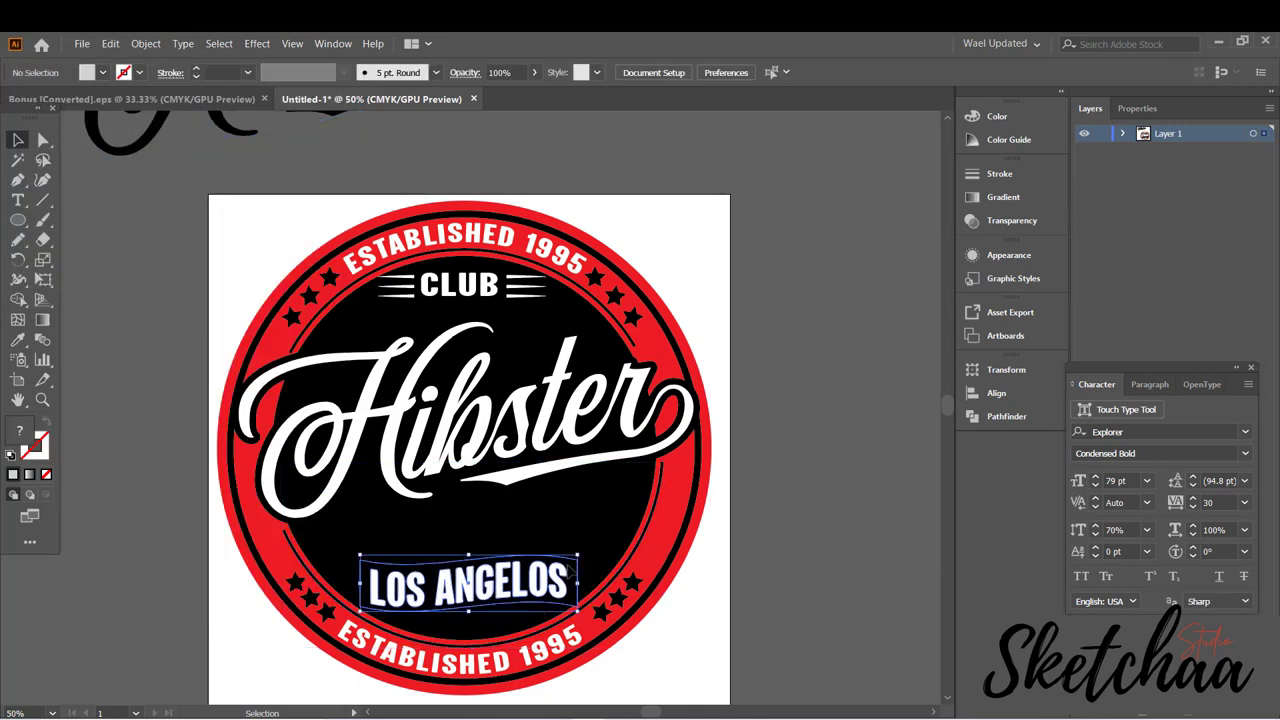
pyautogui.click(57, 101)
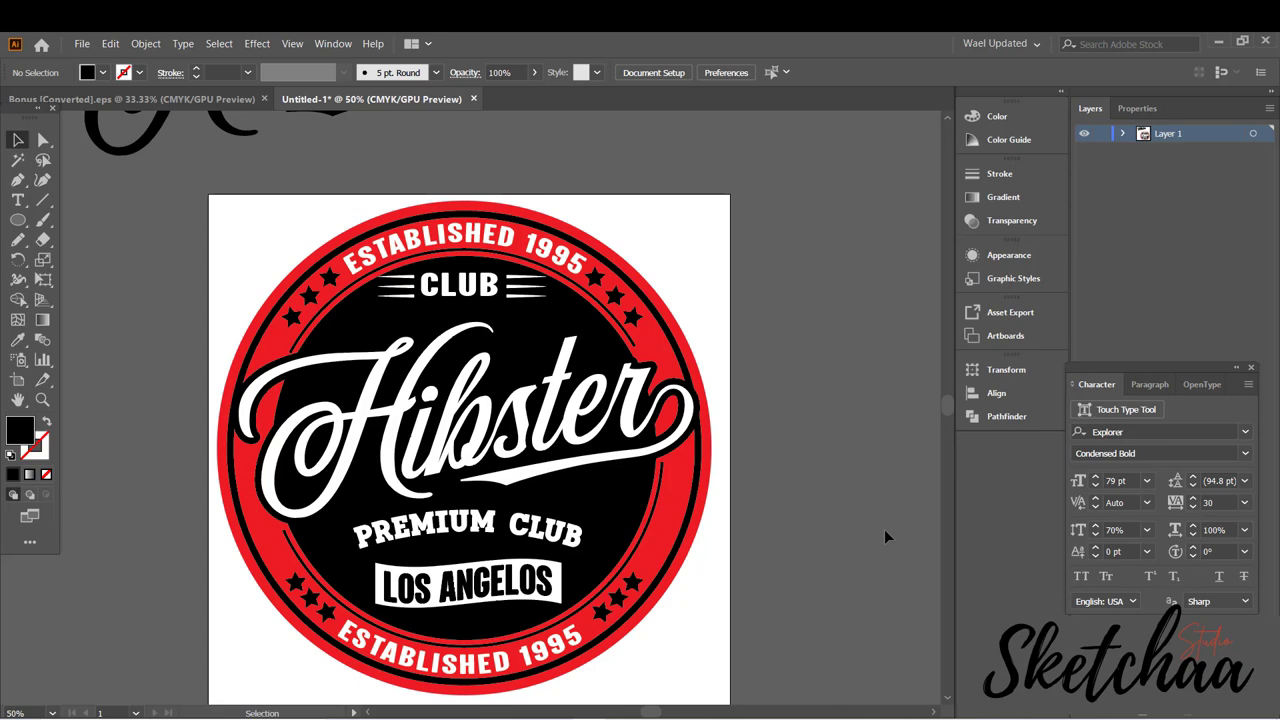
pyautogui.moveTo(630, 275)
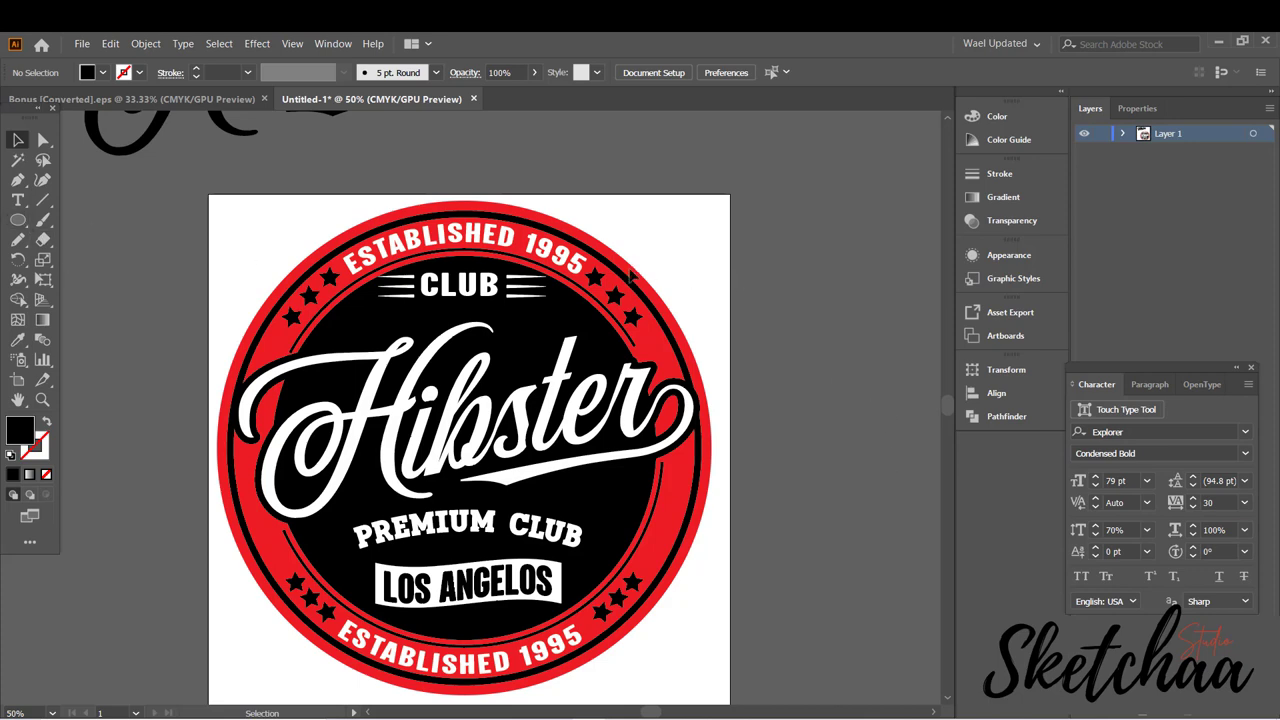
pyautogui.click(145, 43)
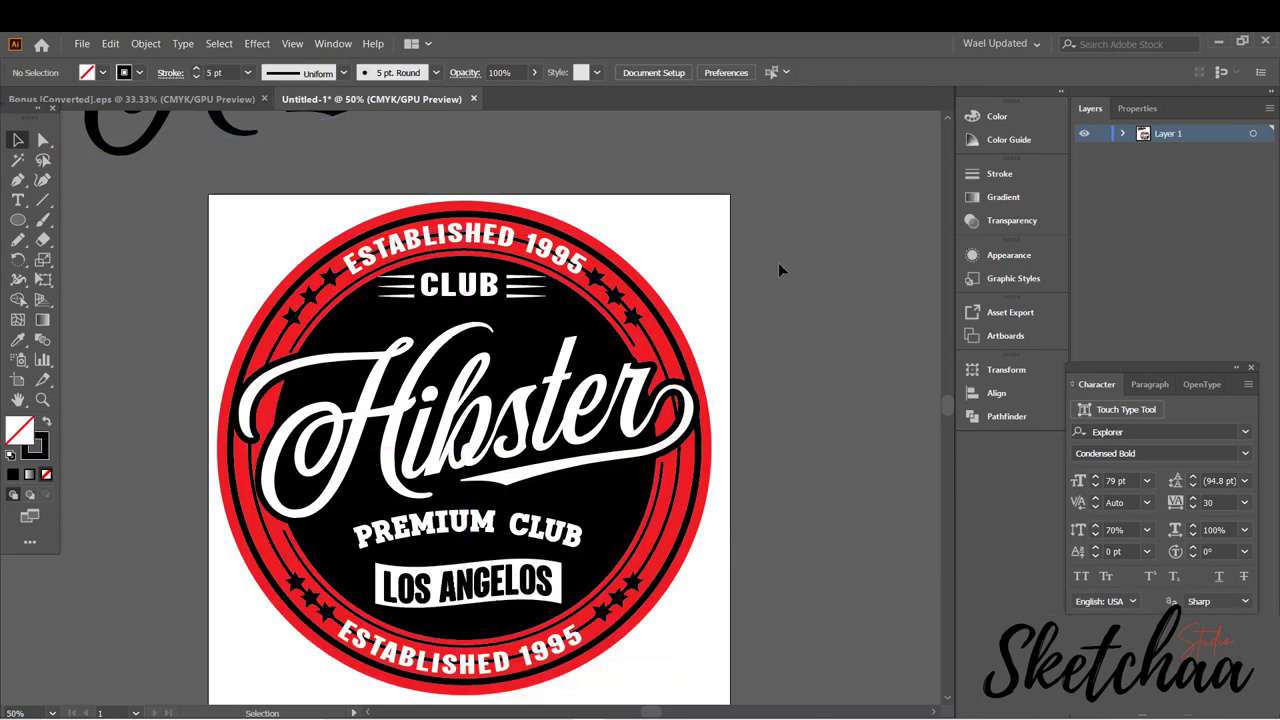
# Apply a smooth Zig Zag distortion to the right inner arc
pyautogui.click(42, 239)
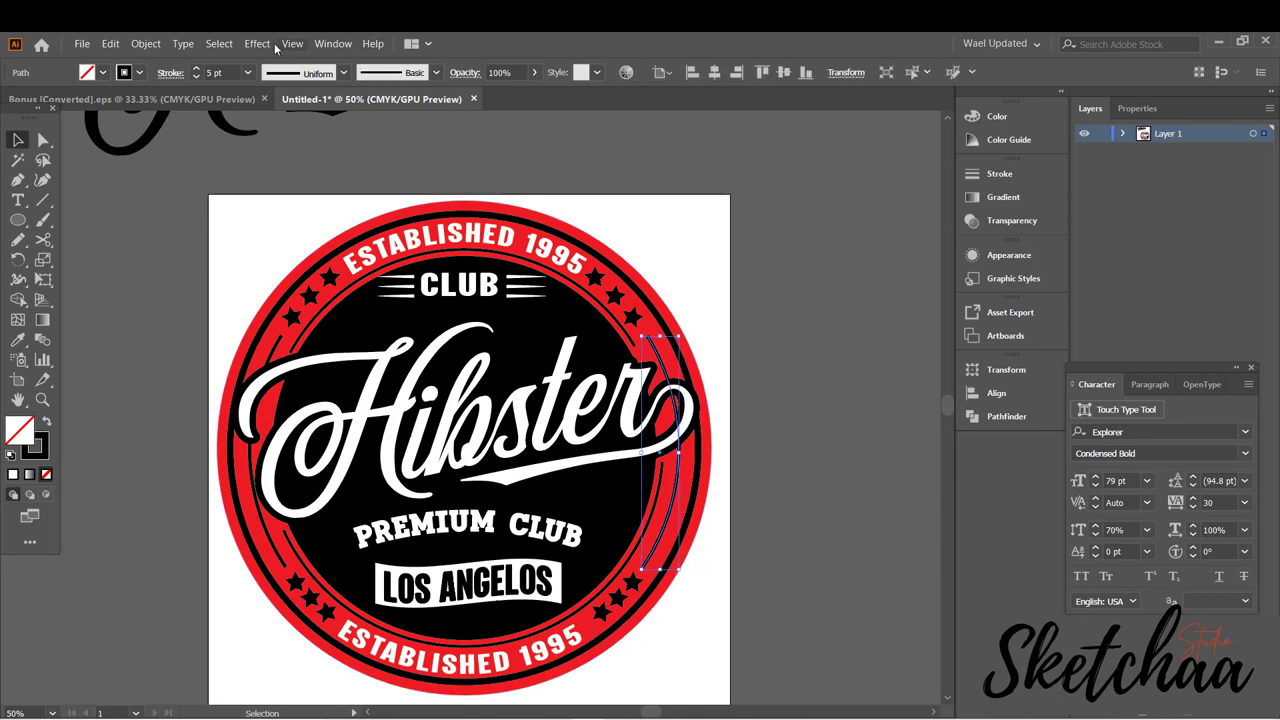
pyautogui.click(257, 43)
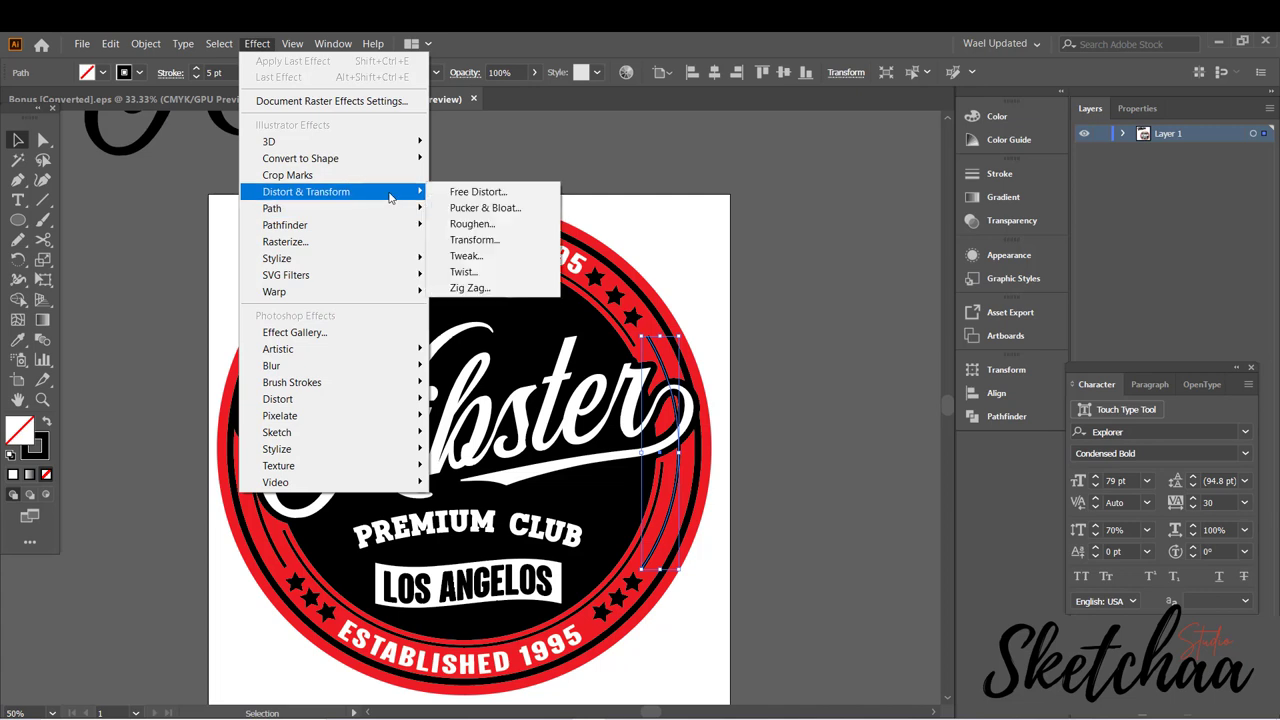
pyautogui.click(469, 288)
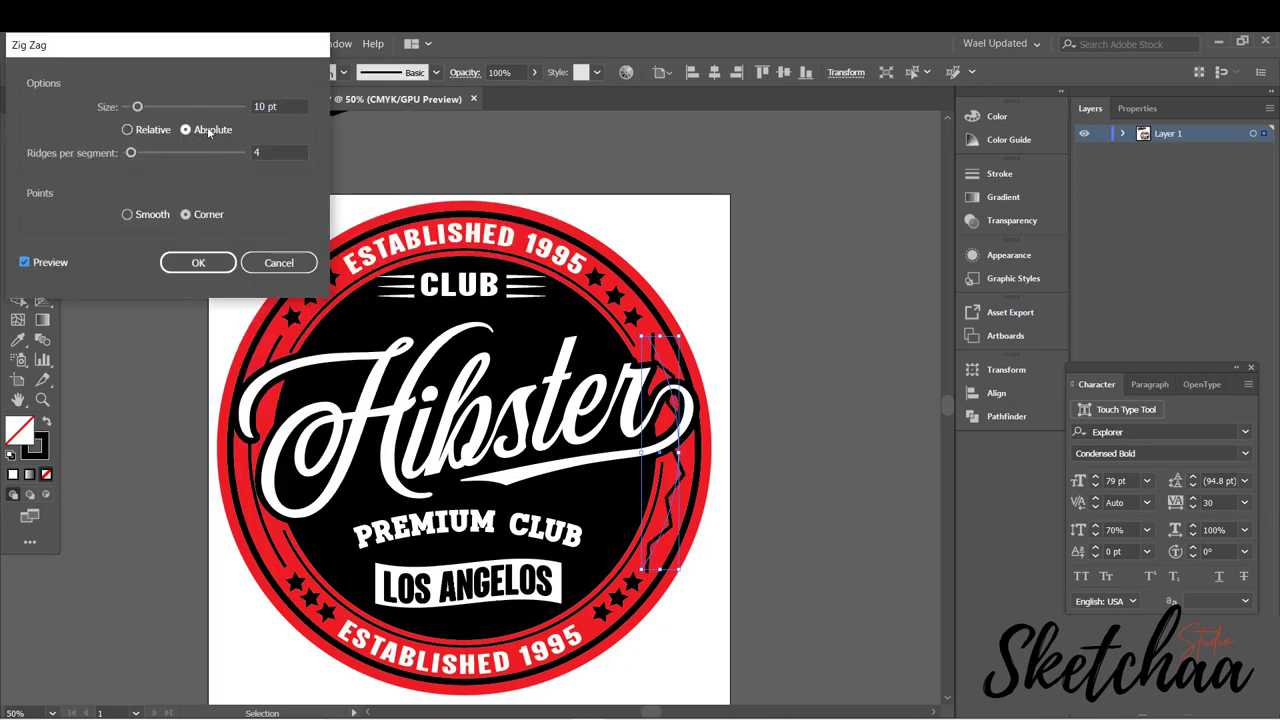
pyautogui.click(127, 214)
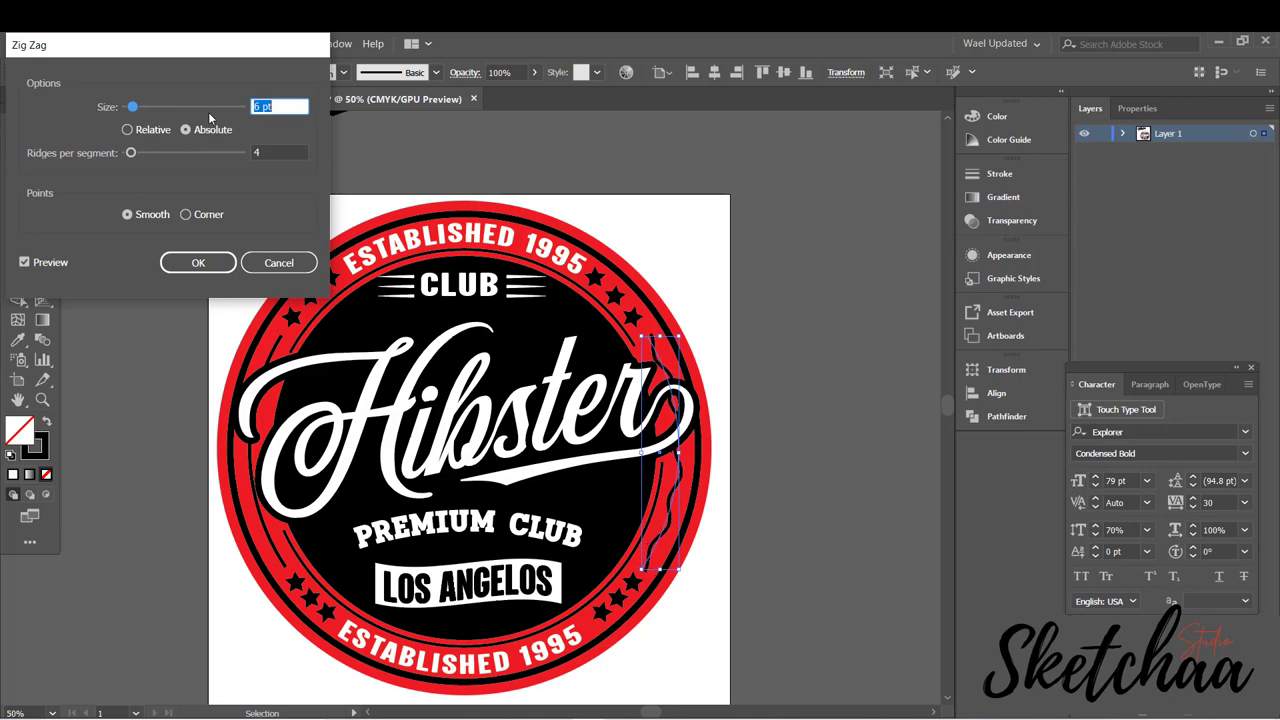
pyautogui.click(197, 262)
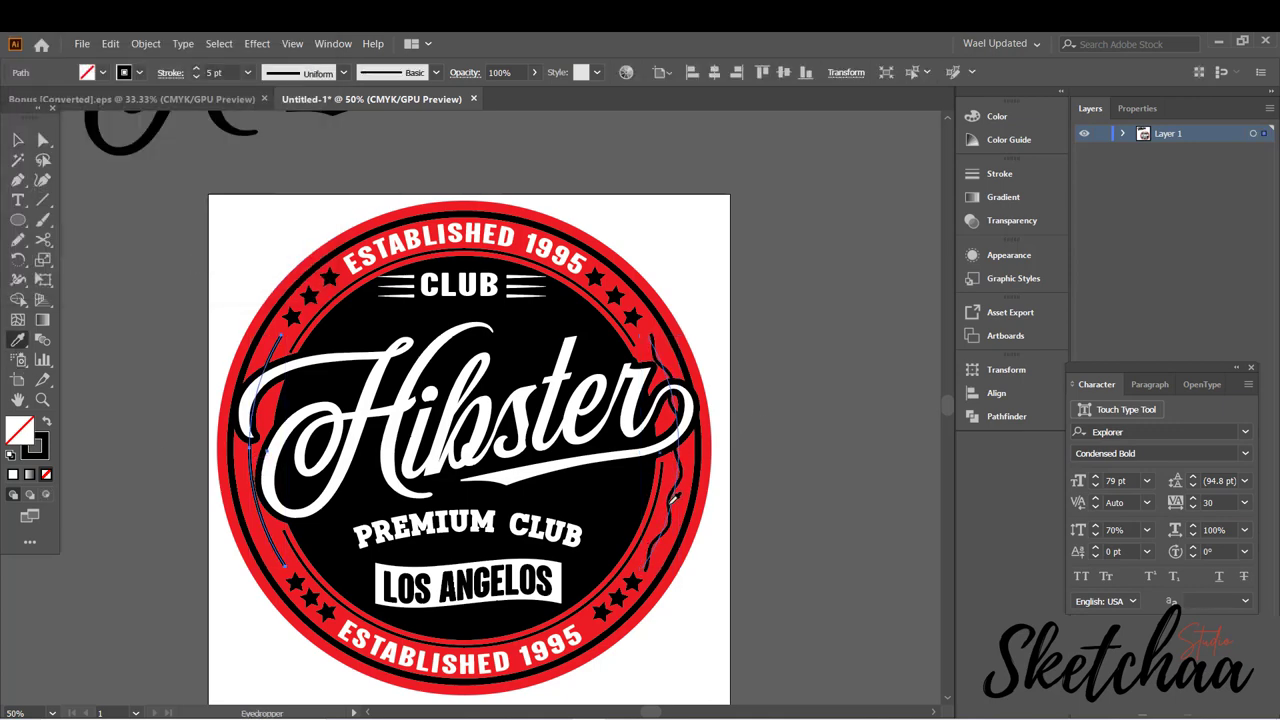
# Select the left arc and preview the zigzag effect on it
pyautogui.click(183, 43)
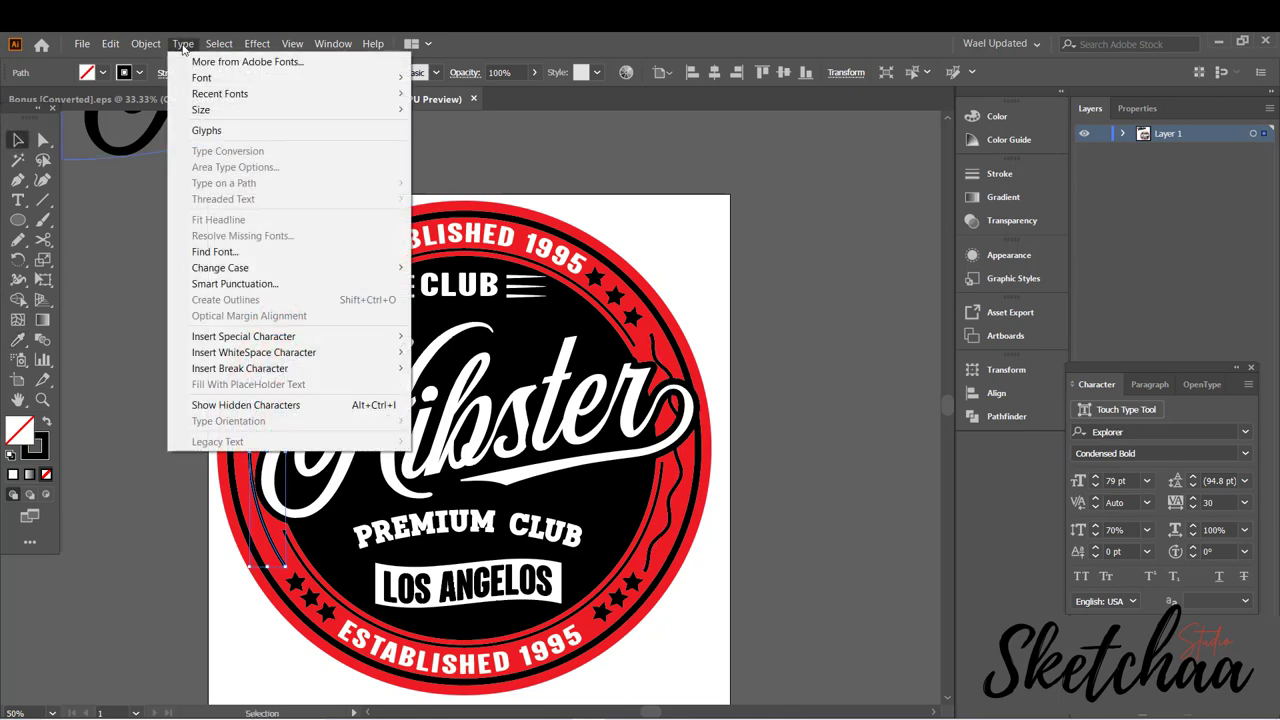
pyautogui.click(146, 43)
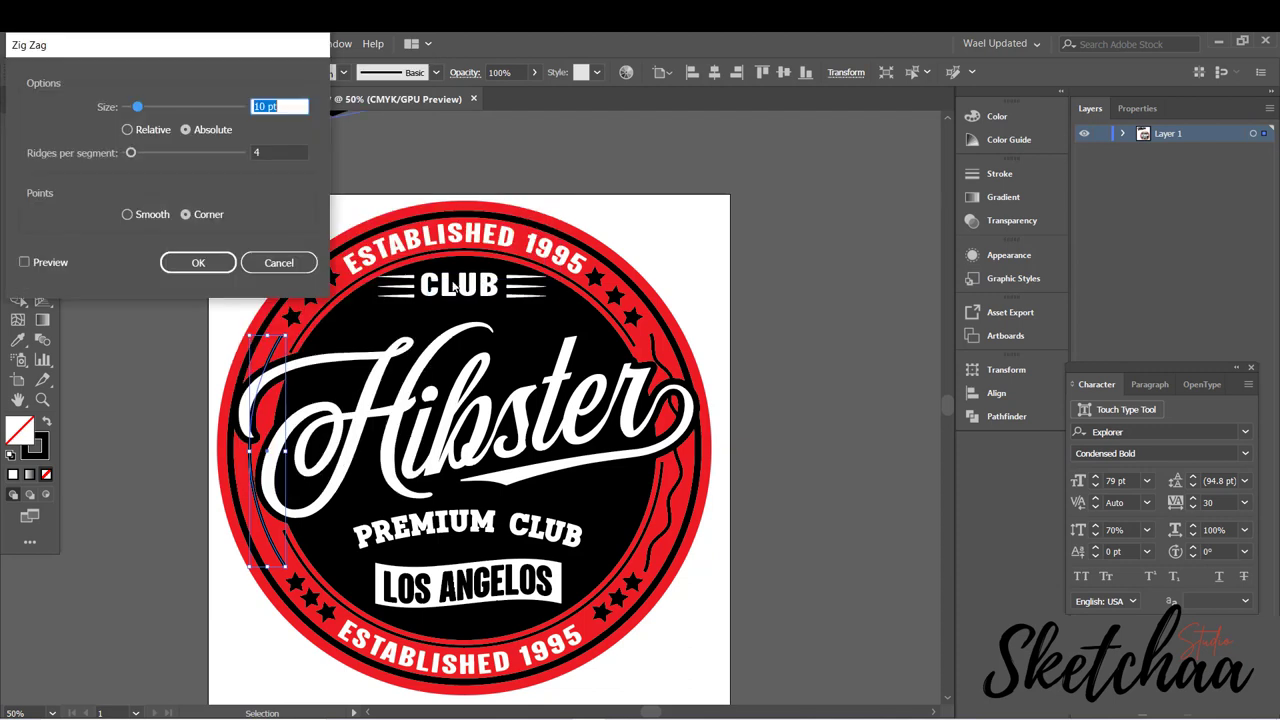
pyautogui.click(24, 262)
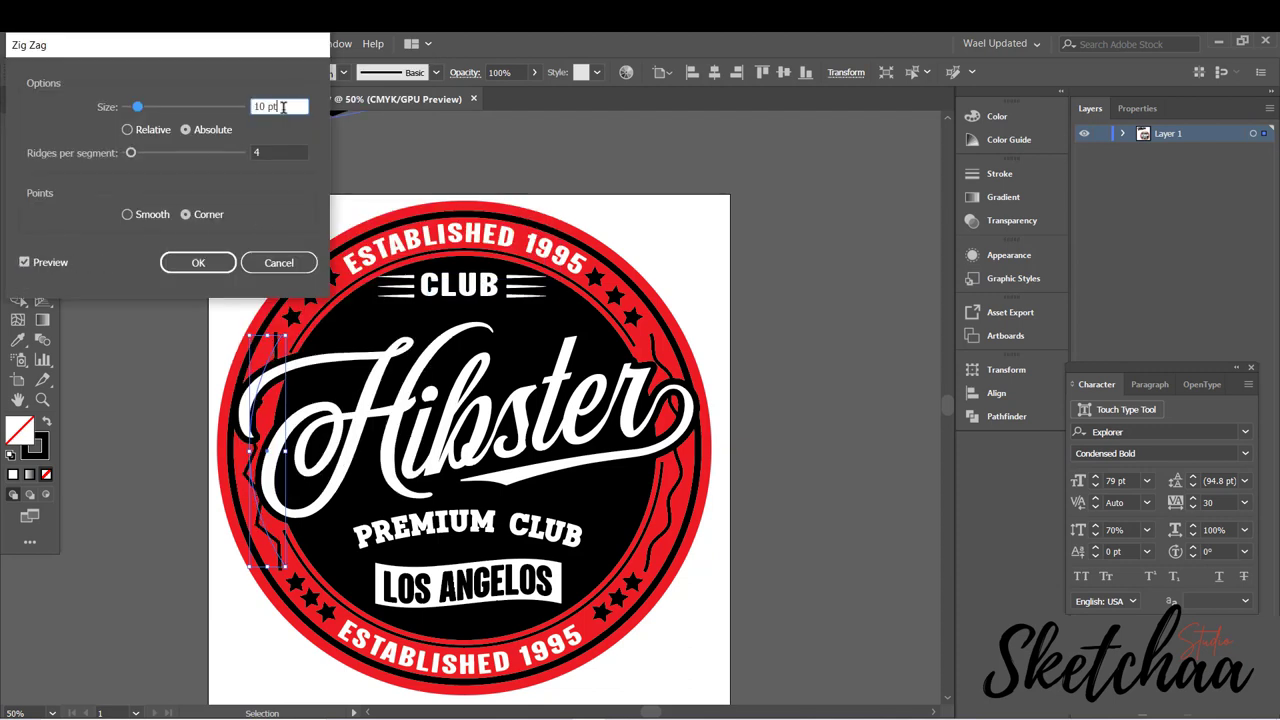